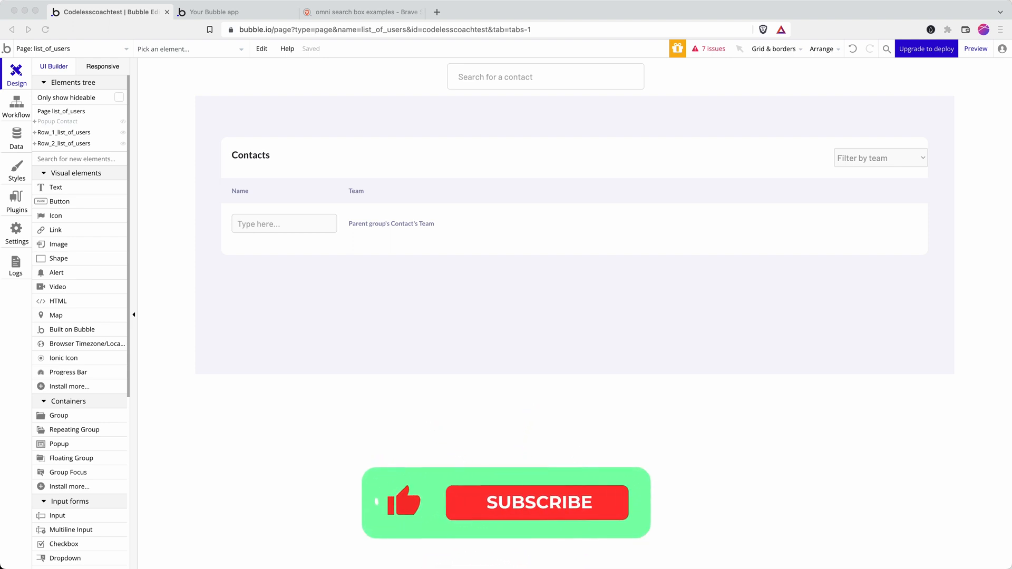
Step: Reload the app preview to show the seven contacts, then return to the page editor
left_click(537, 503)
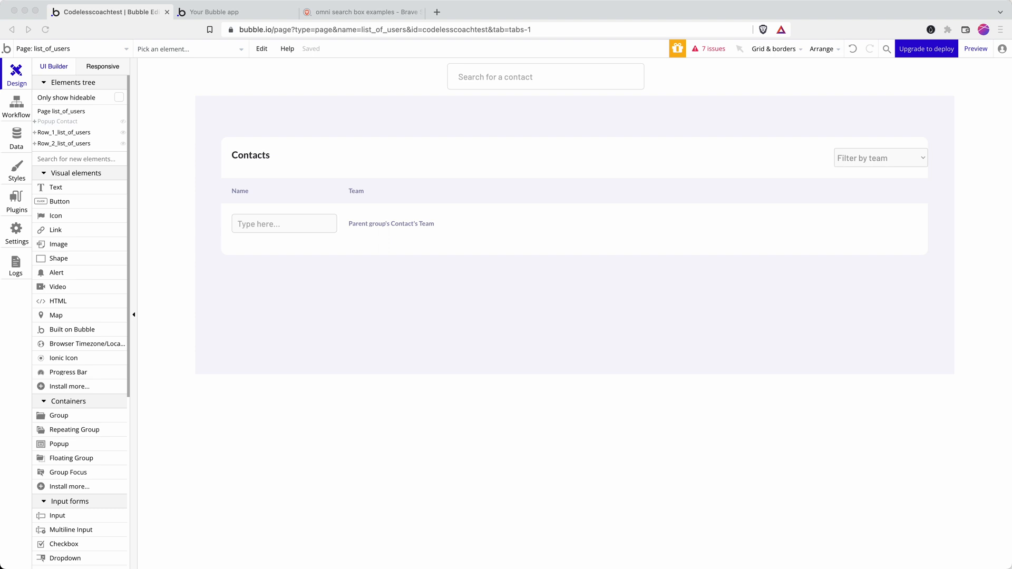
mouse_move(483, 193)
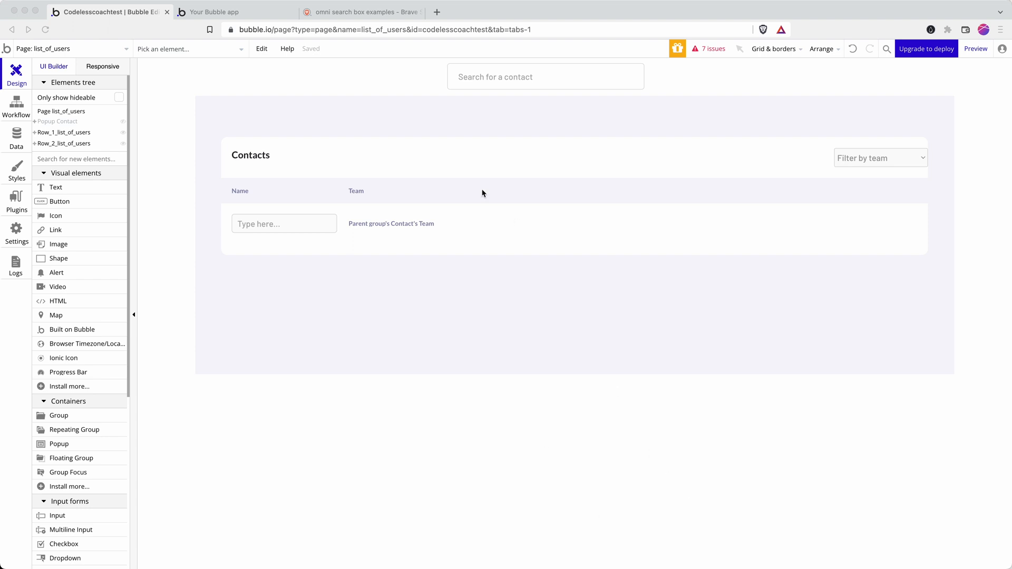
left_click(218, 11)
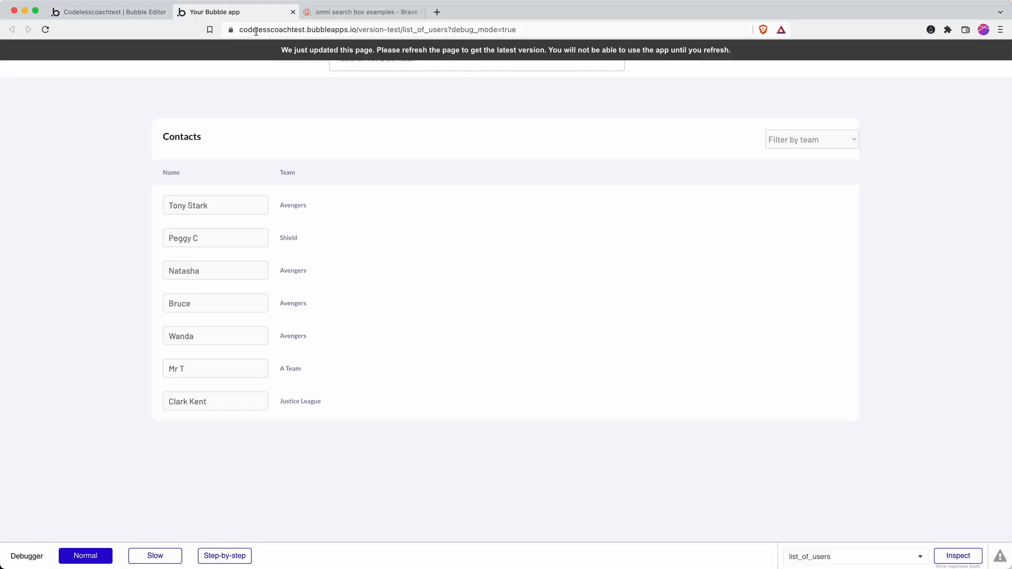
key("Return")
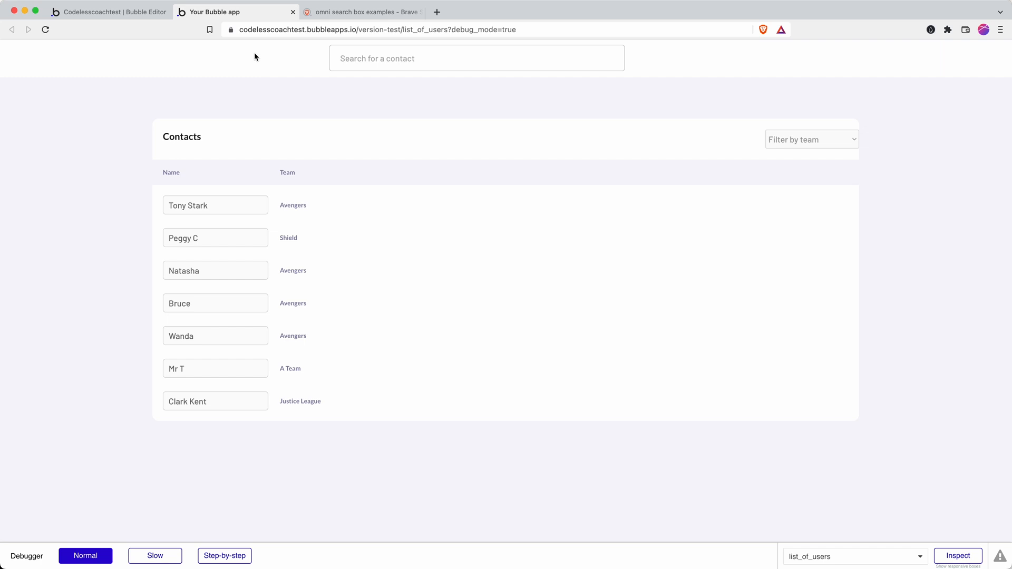
left_click(107, 11)
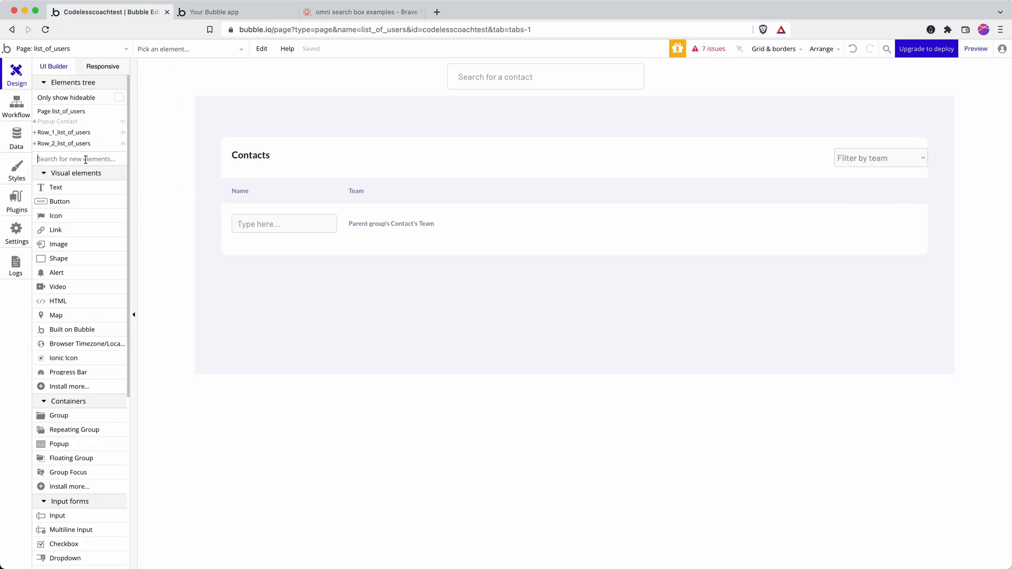
Step: Add Popup B to the list_of_users page with a Column container layout and 800 px width
type("pop")
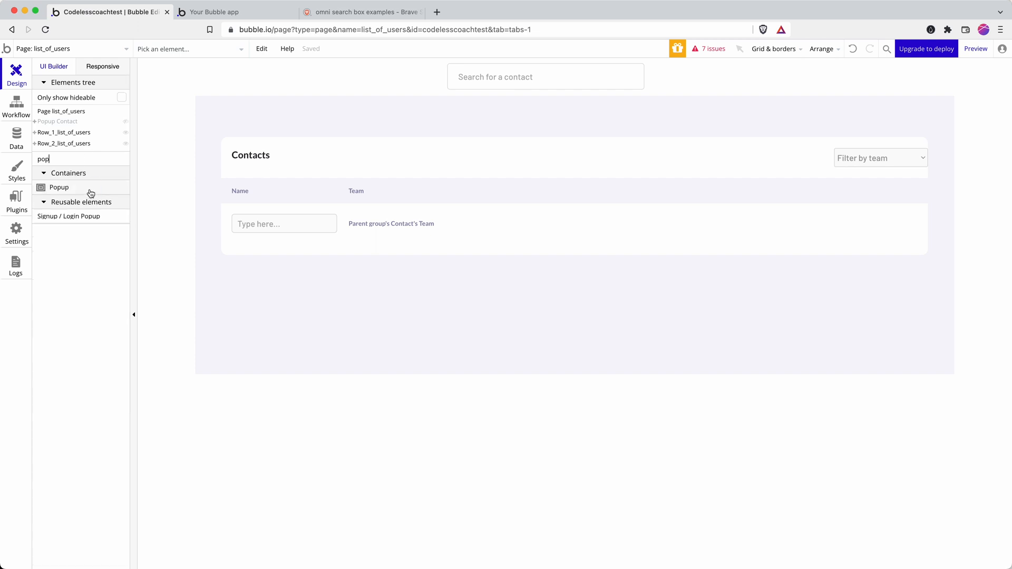
left_click(59, 187)
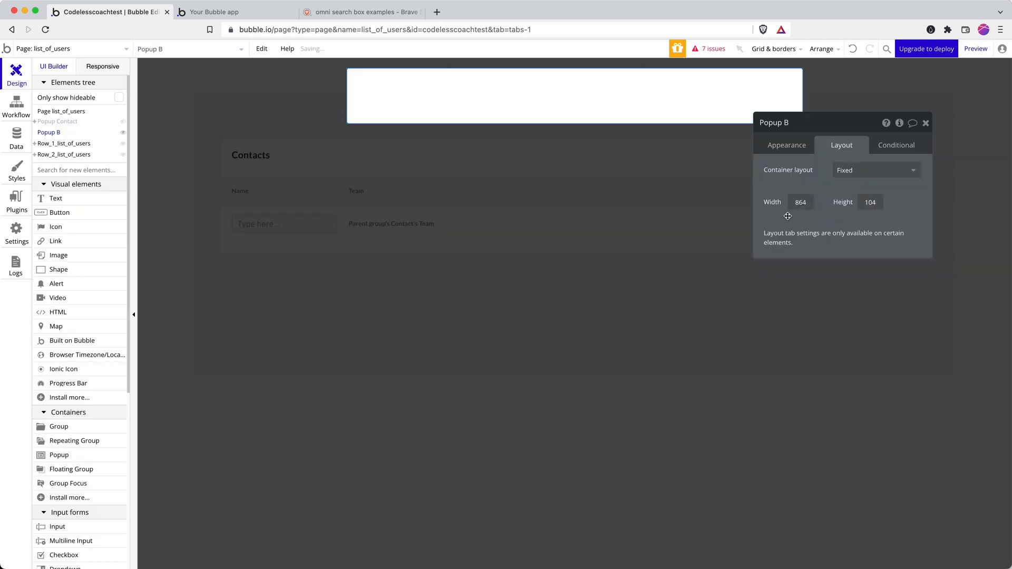
left_click(874, 170)
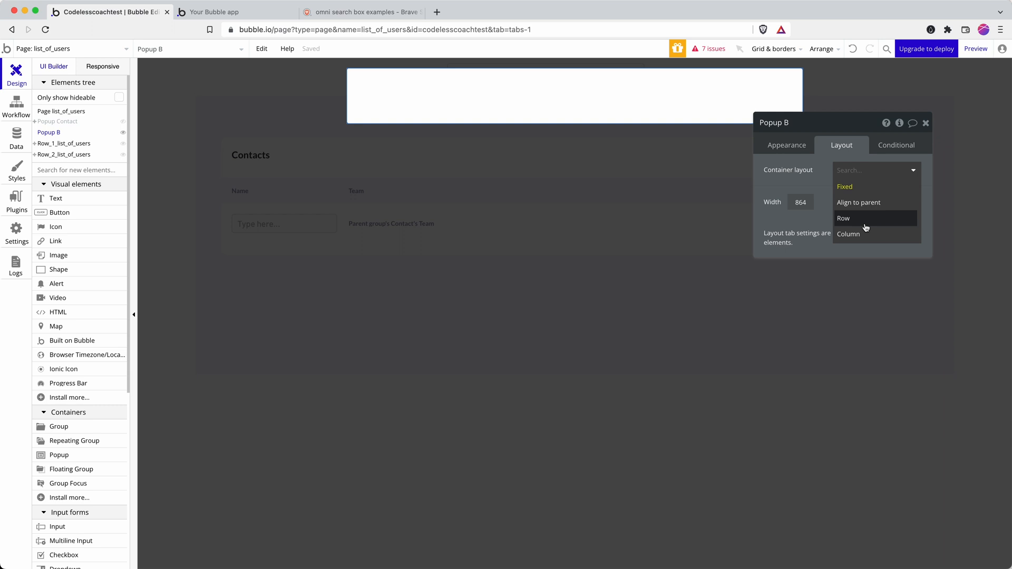
left_click(848, 234)
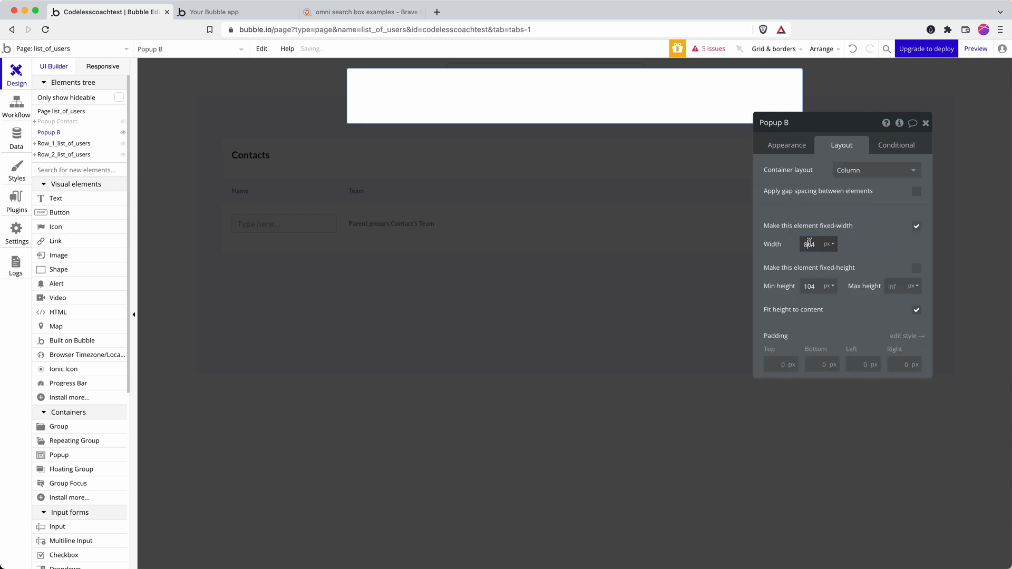
type("800")
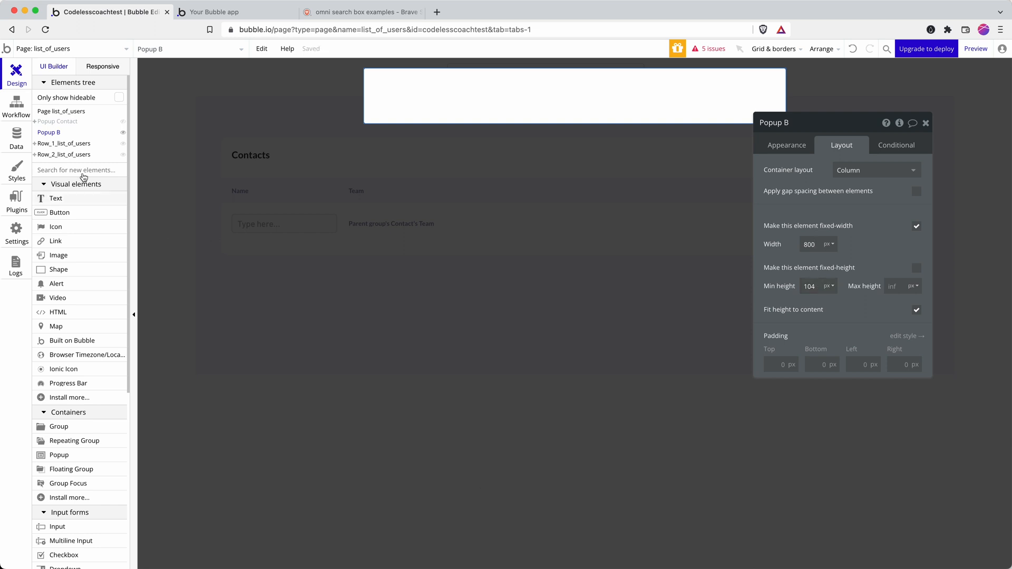
Step: Place SearchBox B inside Popup B with no shared style, no background and no border
type("sear")
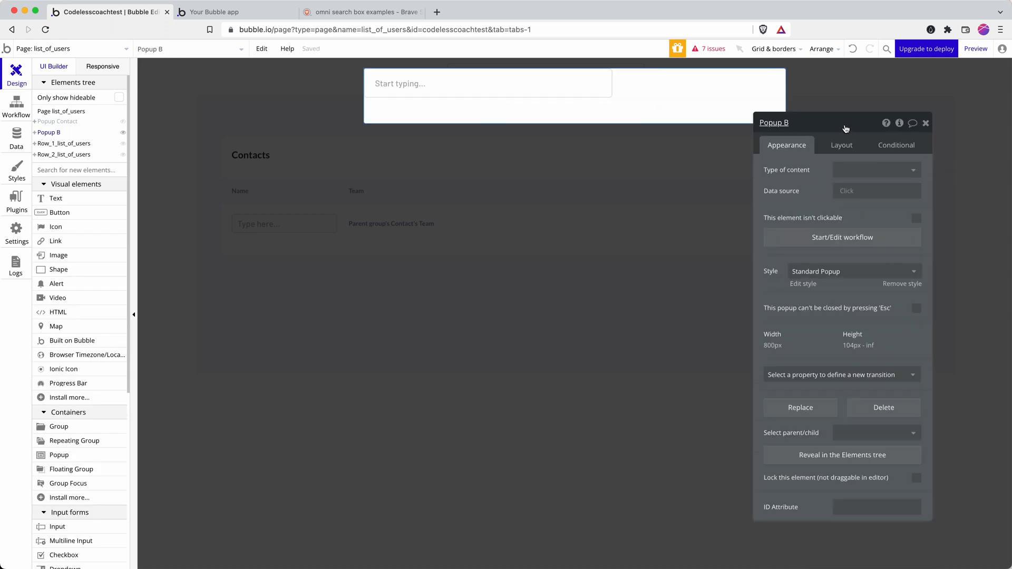
left_click(842, 145)
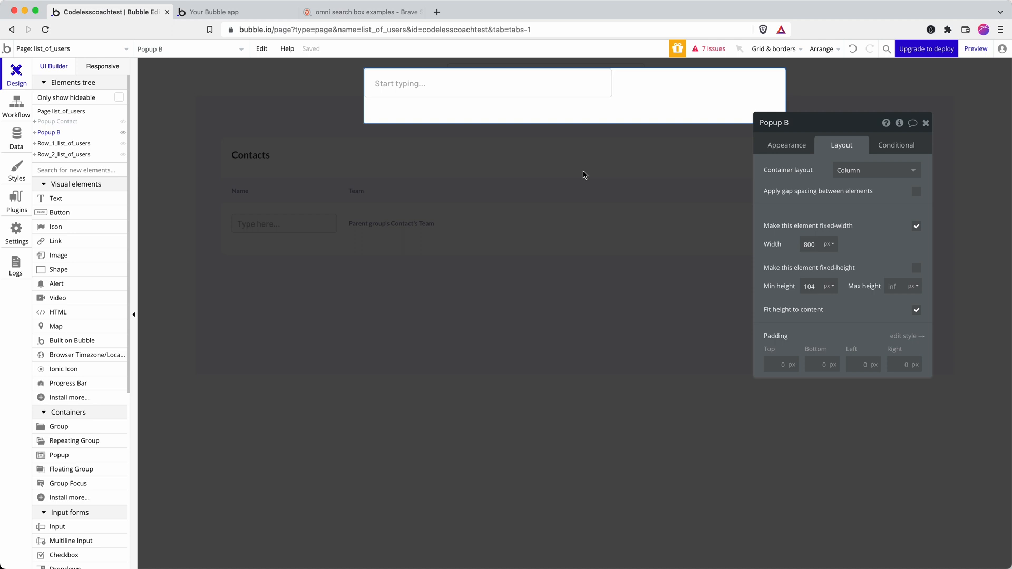
left_click(487, 83)
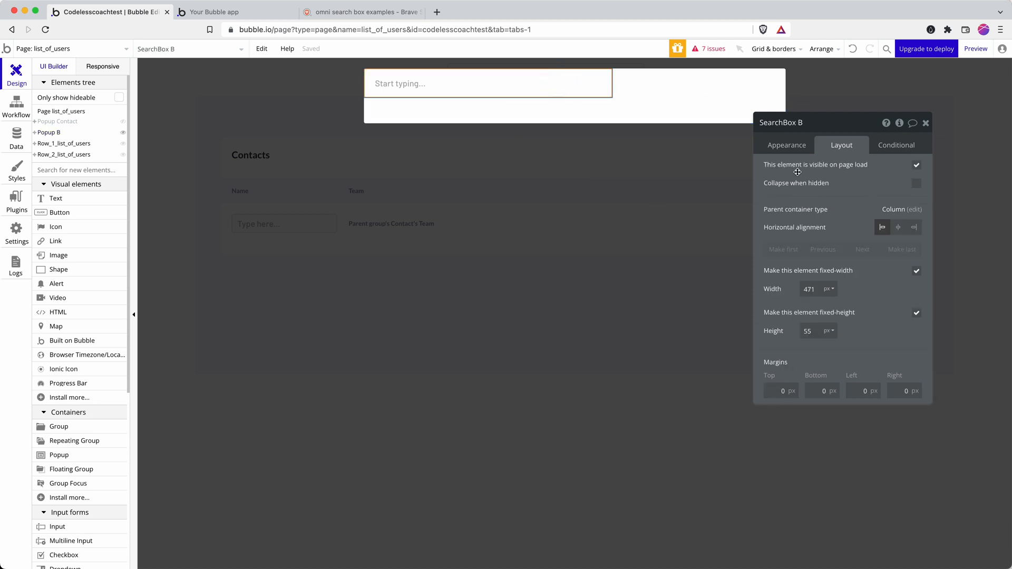
left_click(786, 144)
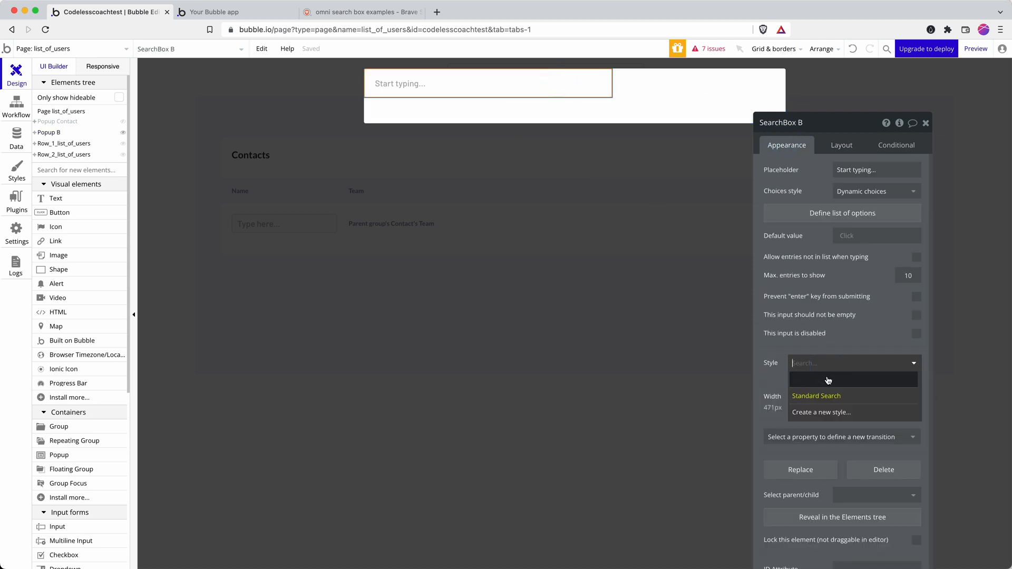
left_click(829, 379)
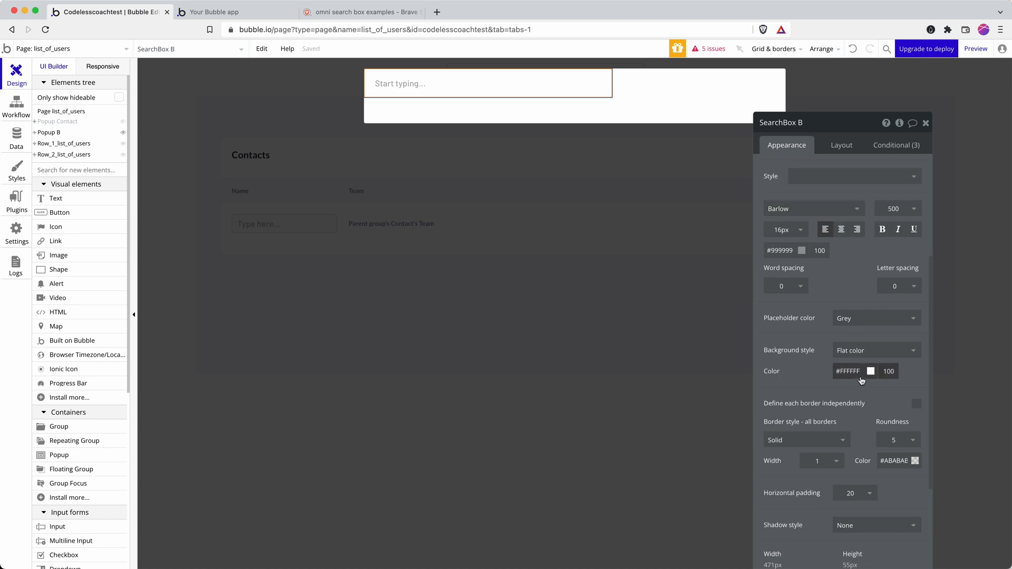
left_click(875, 350)
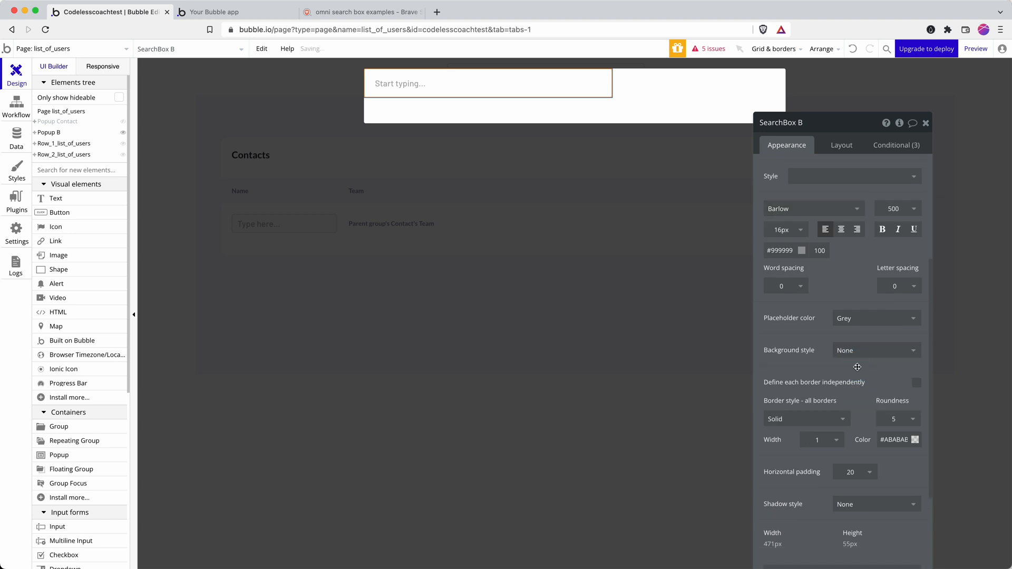
left_click(805, 418)
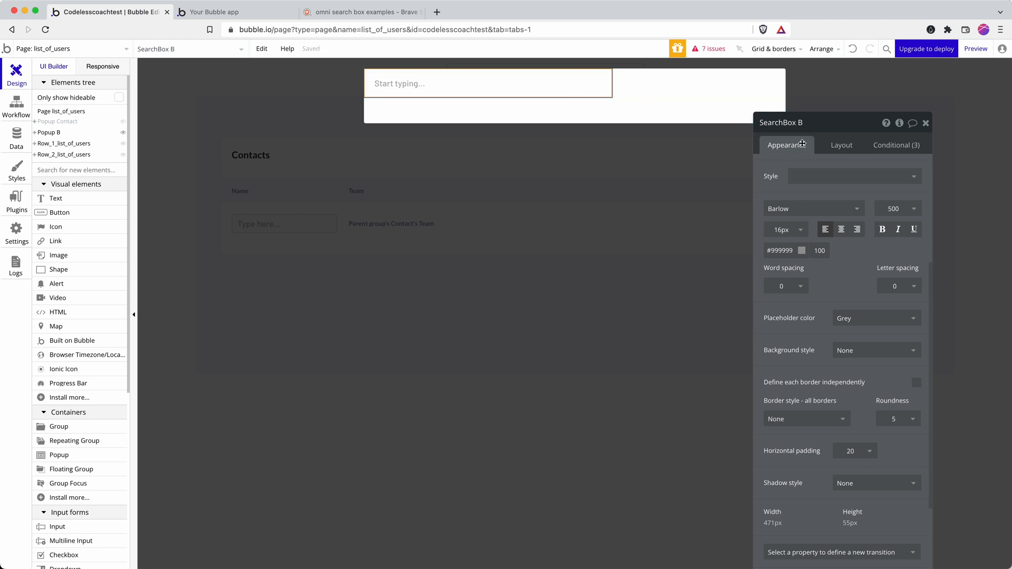
Step: Give SearchBox B 24 px margins and remove its leftover conditional rules
left_click(841, 144)
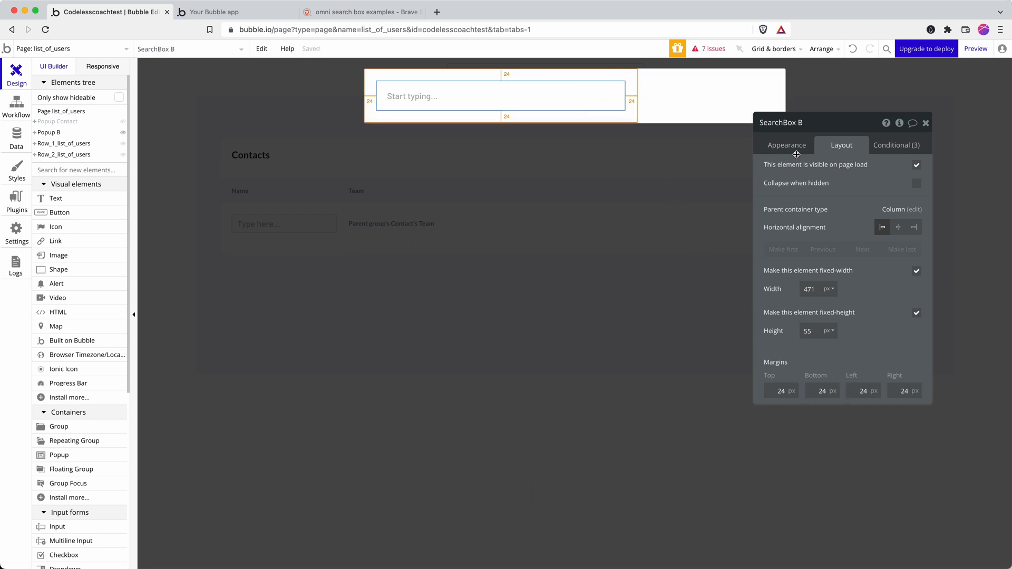
left_click(786, 145)
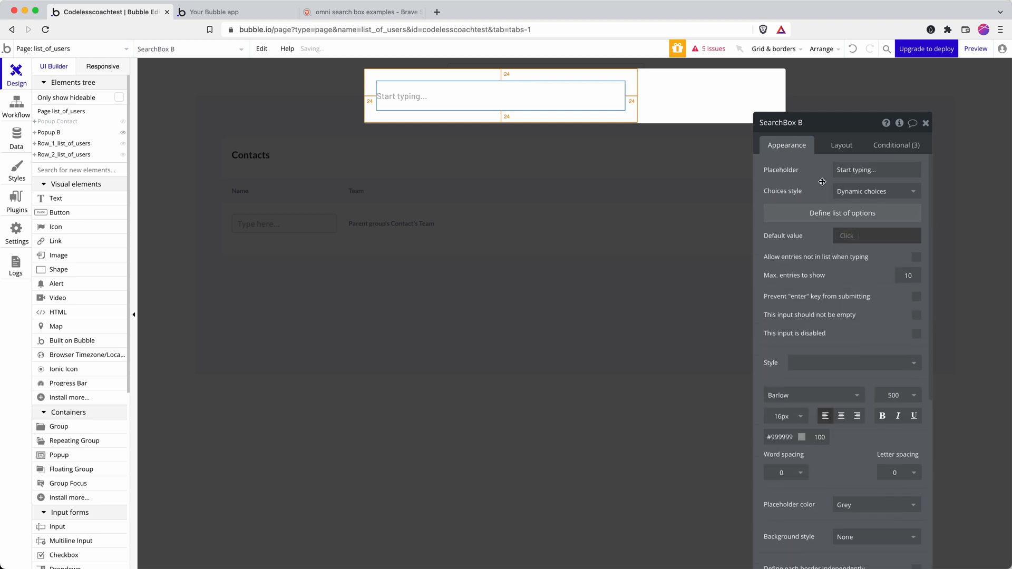
left_click(897, 144)
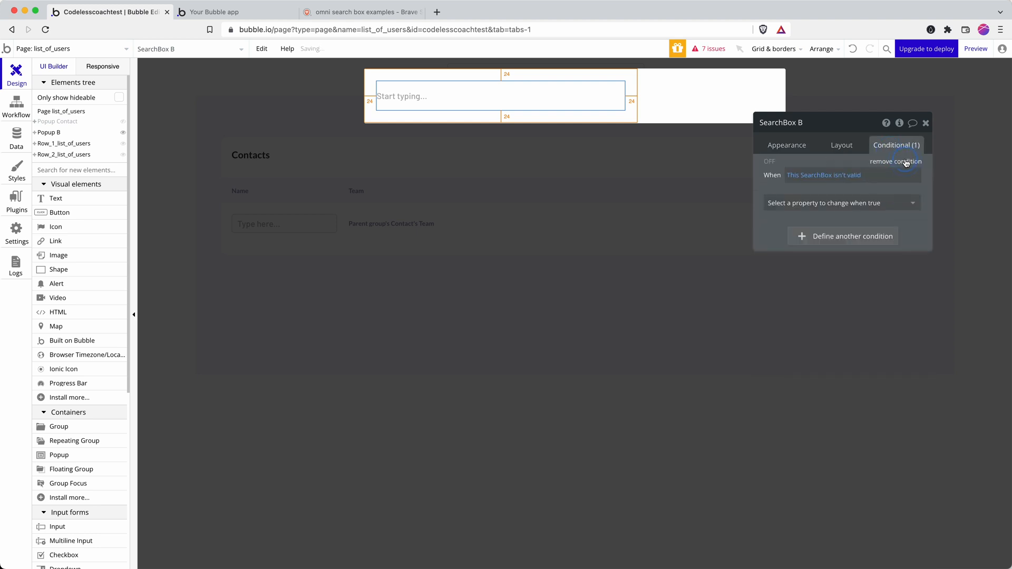
left_click(786, 144)
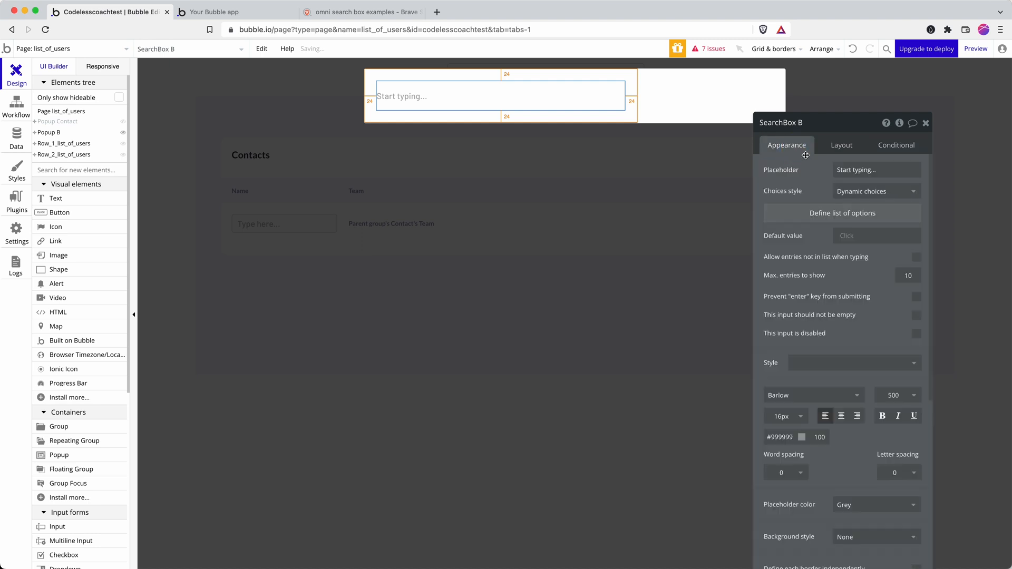
Step: Set SearchBox B's width to 100% of Popup B
left_click(841, 144)
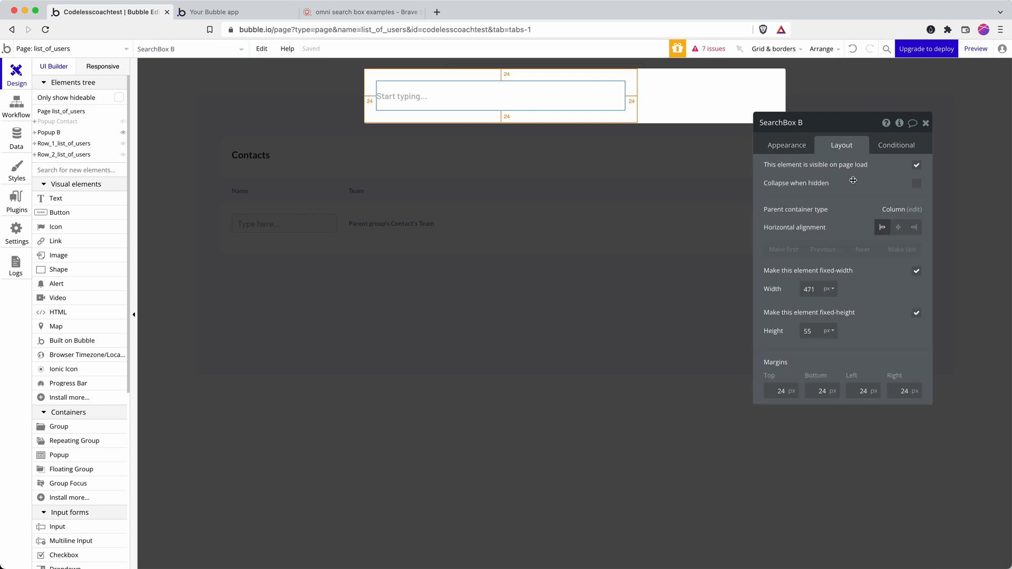
left_click(829, 289)
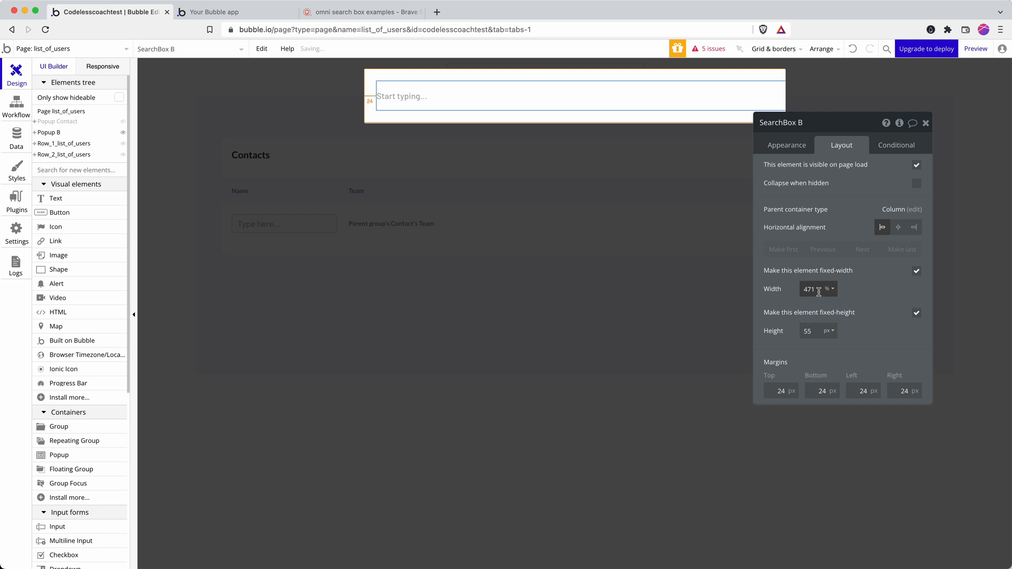
type("100")
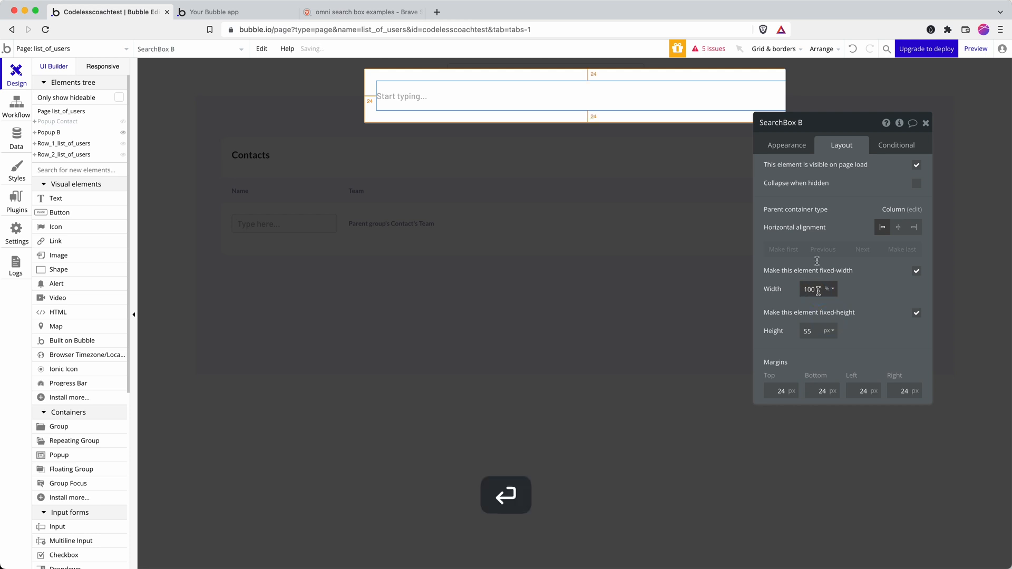
left_click(787, 145)
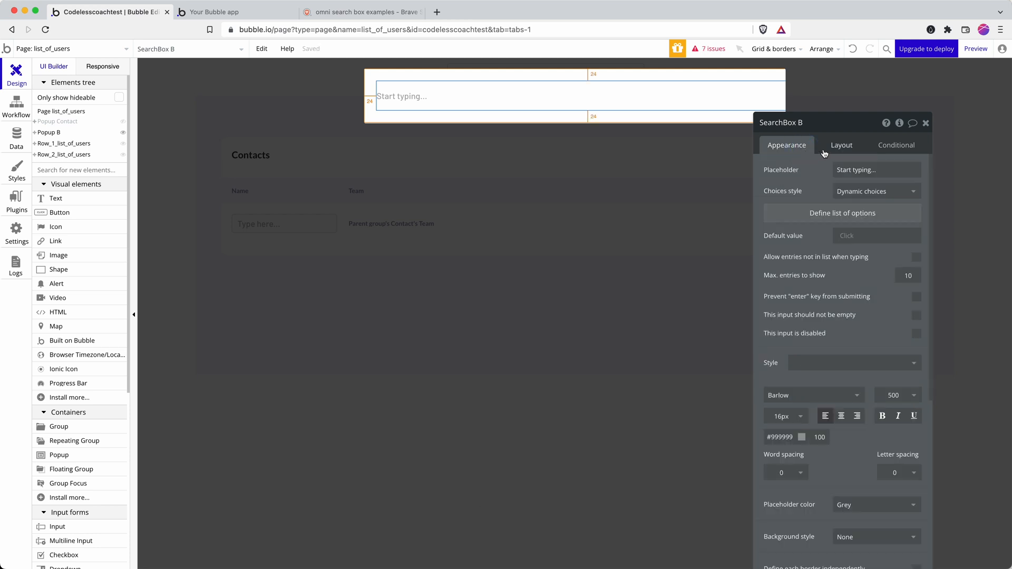
Step: Apply 24 px padding on all sides of Popup B and zero SearchBox B's own margins
left_click(842, 144)
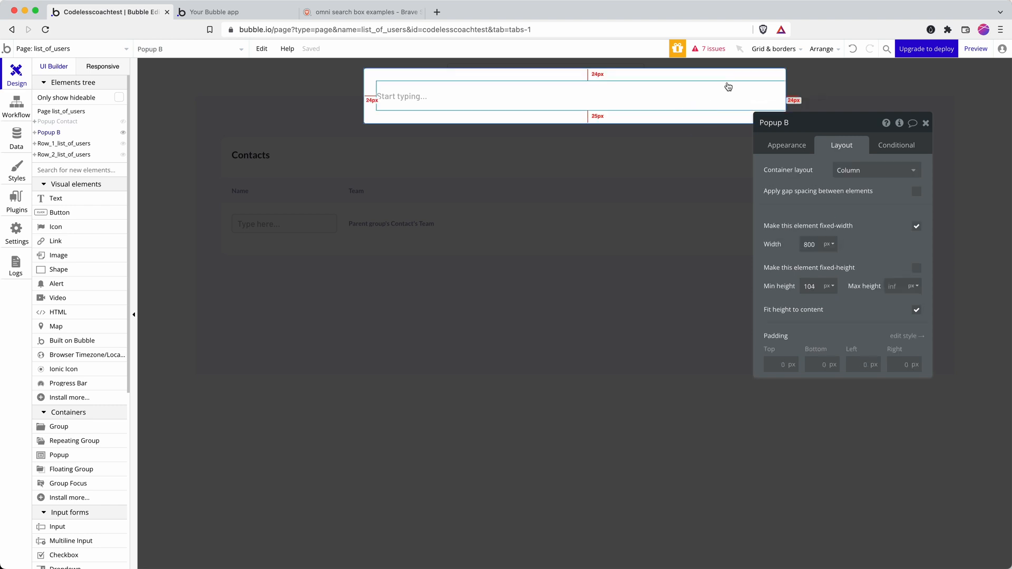
mouse_move(469, 105)
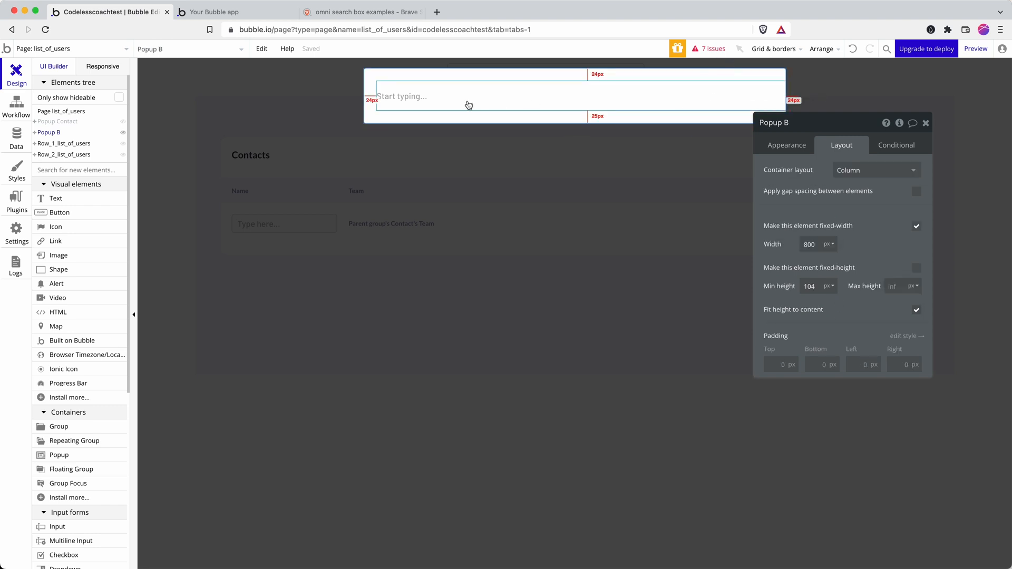
left_click(515, 97)
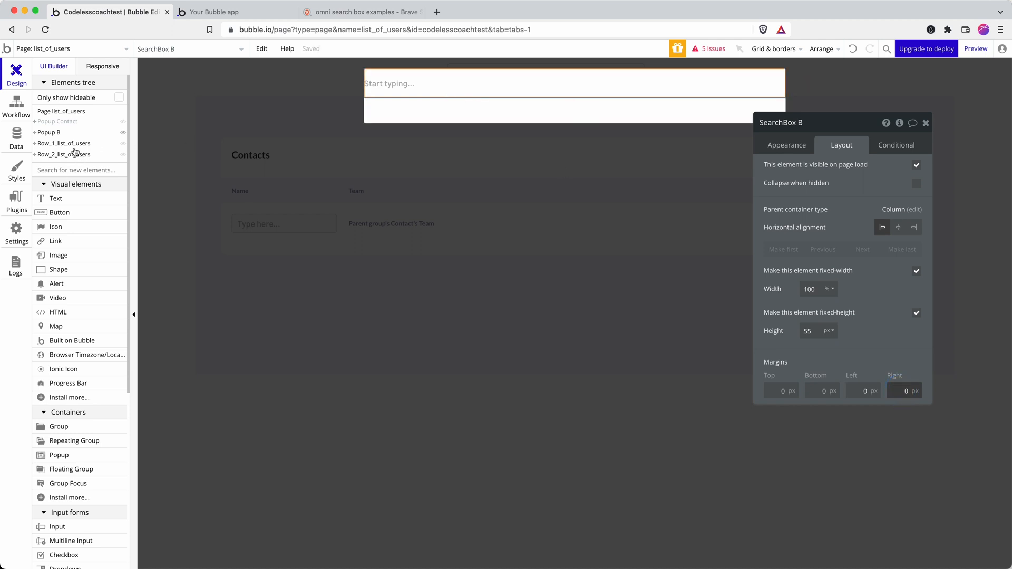
left_click(49, 132)
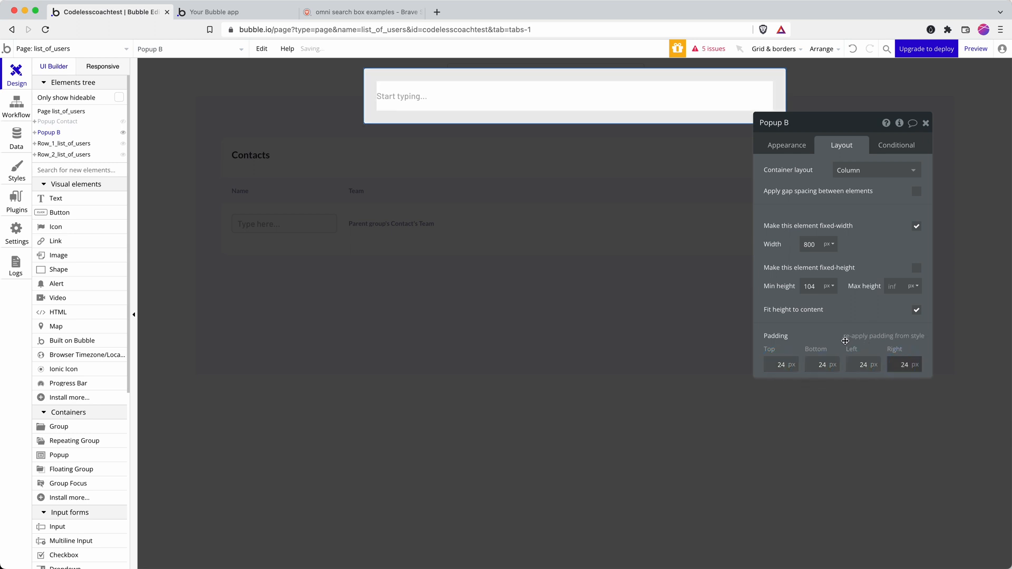
left_click(573, 95)
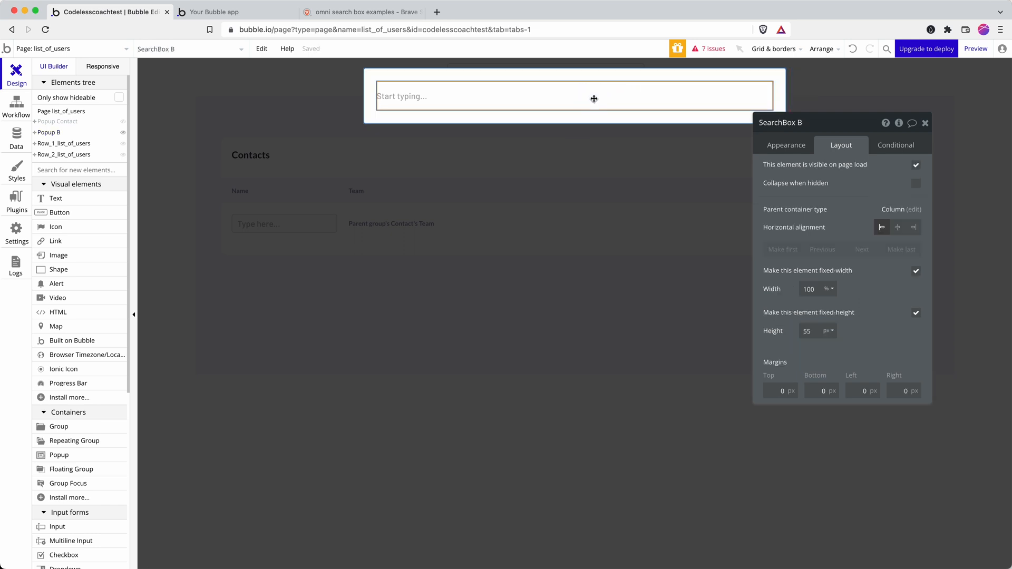
left_click(786, 145)
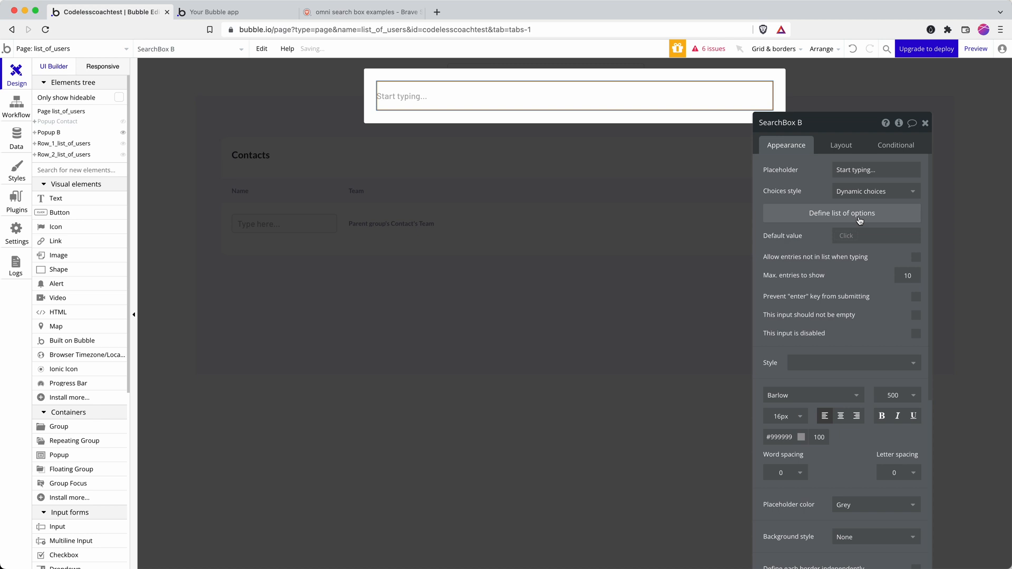
Step: Source SearchBox B's dynamic choices from the Contact type, searching on the Name field
left_click(841, 213)
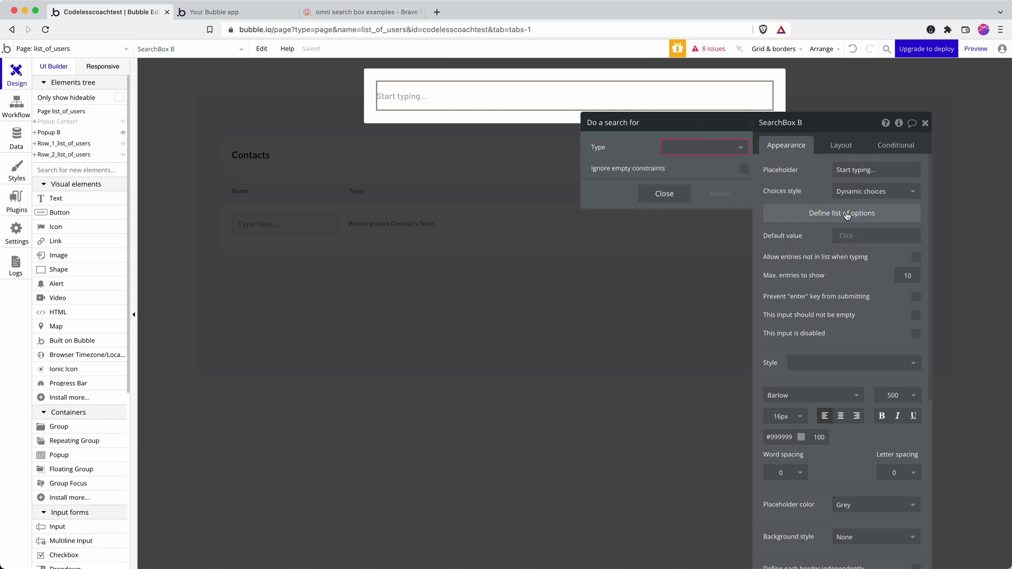
left_click(700, 147)
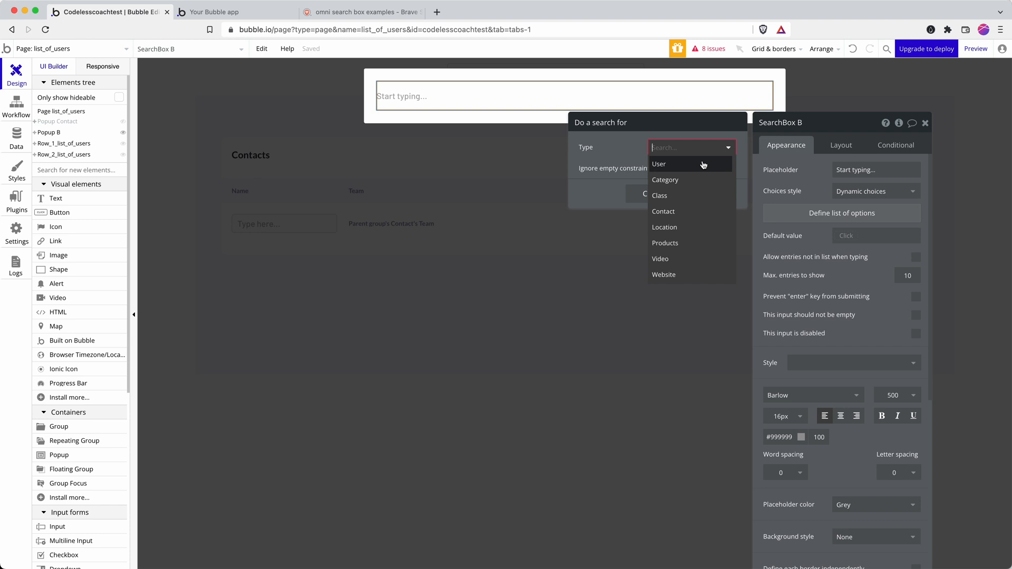
left_click(663, 211)
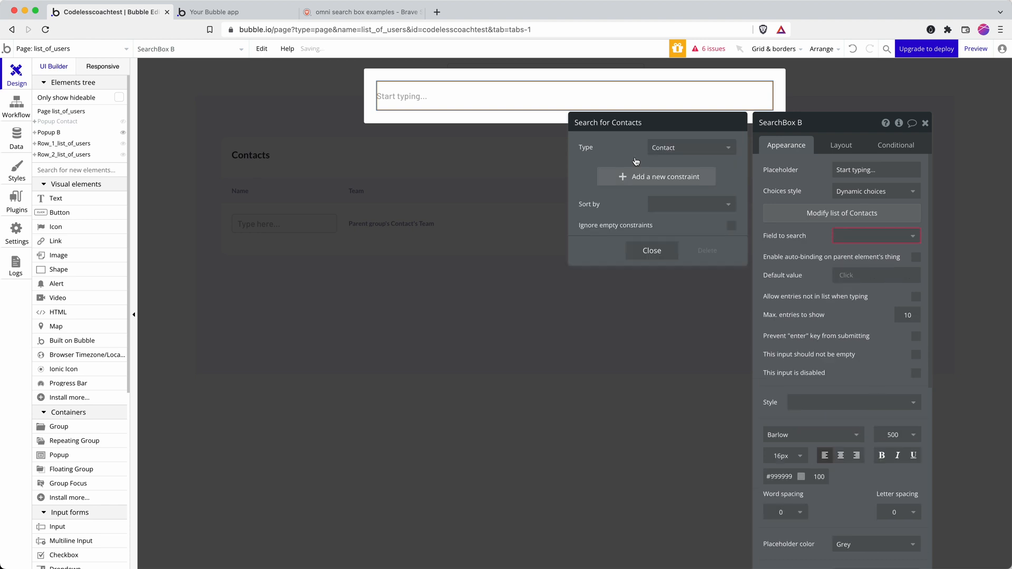
left_click(872, 236)
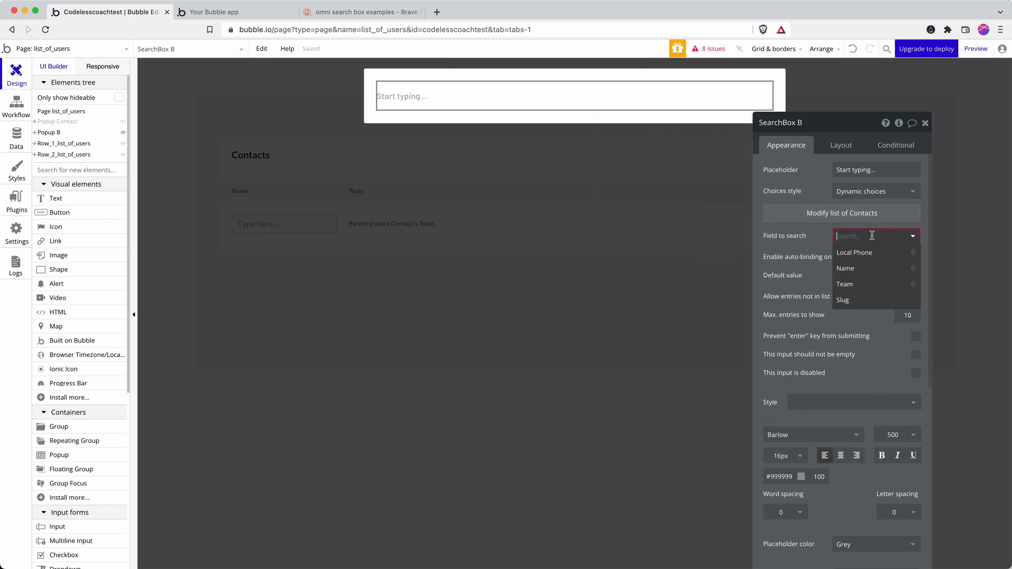
left_click(845, 269)
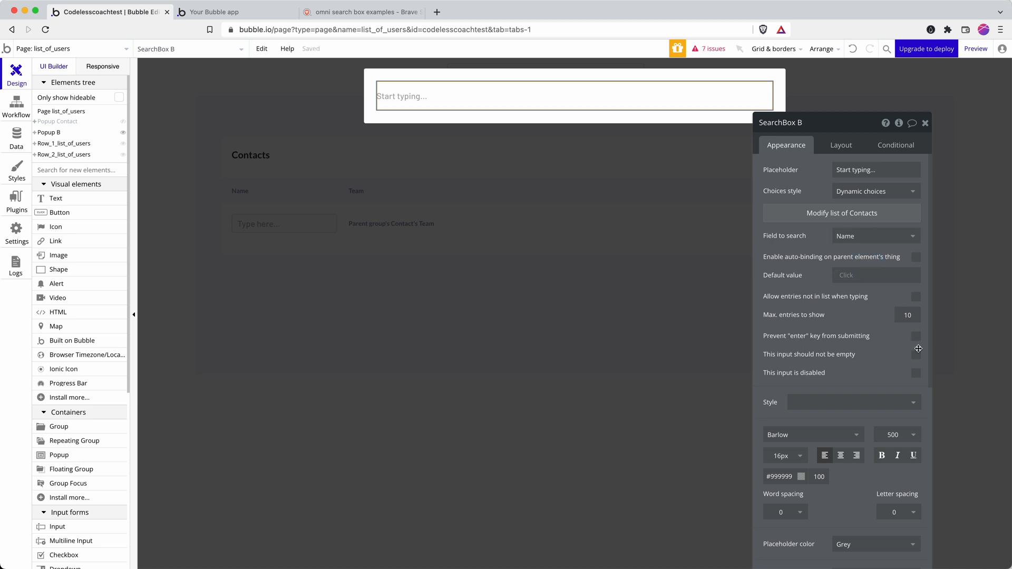
mouse_move(324, 122)
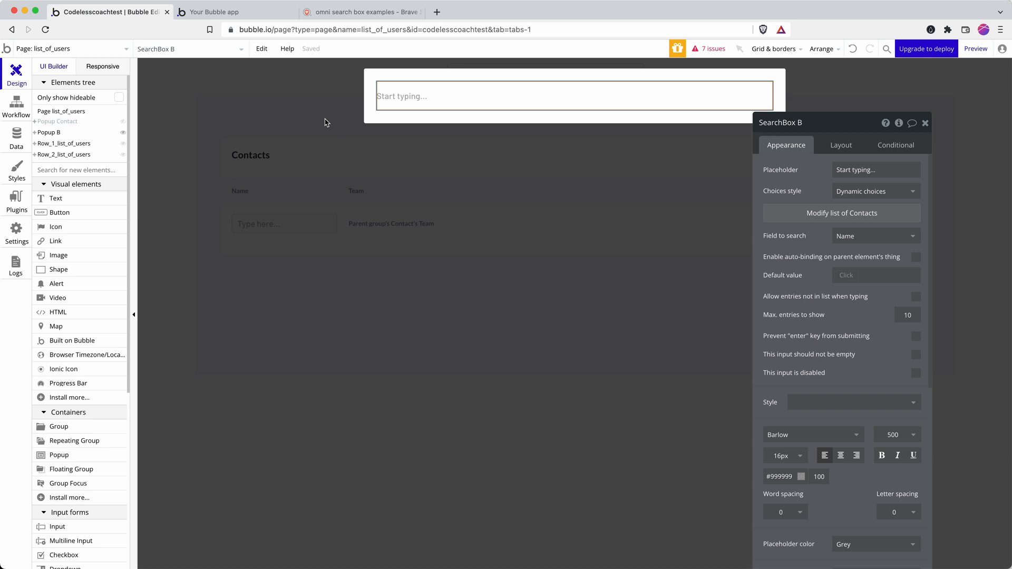
mouse_move(342, 147)
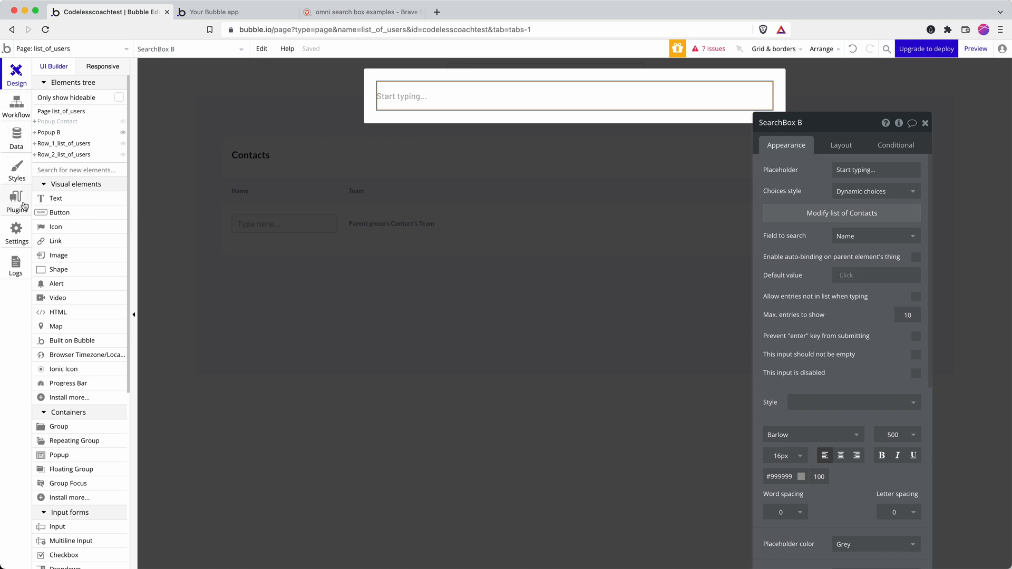
Step: Install the Air Keyboard Shortcut plugin and return to the Design view
left_click(17, 201)
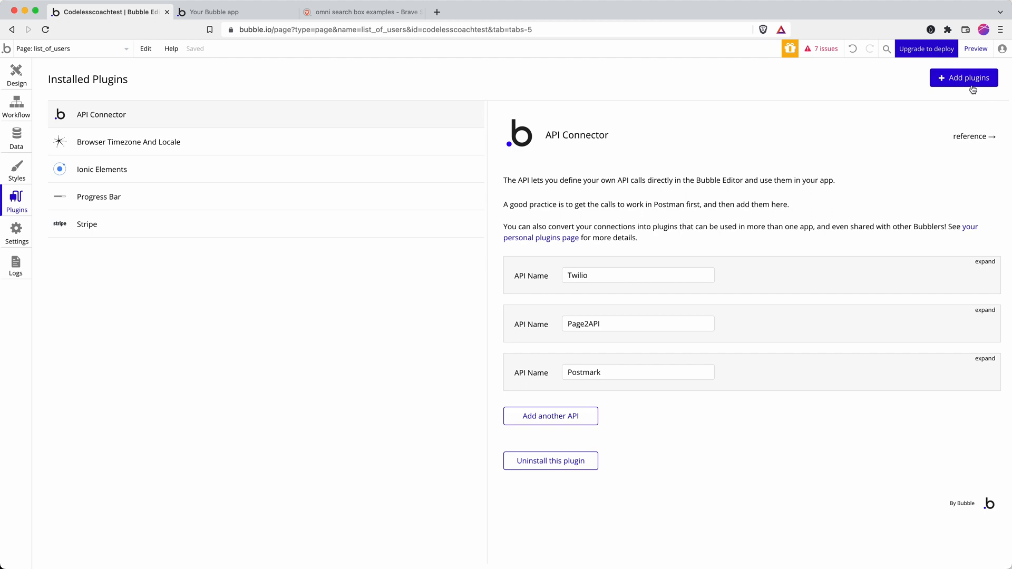
left_click(964, 77)
type("shortcut")
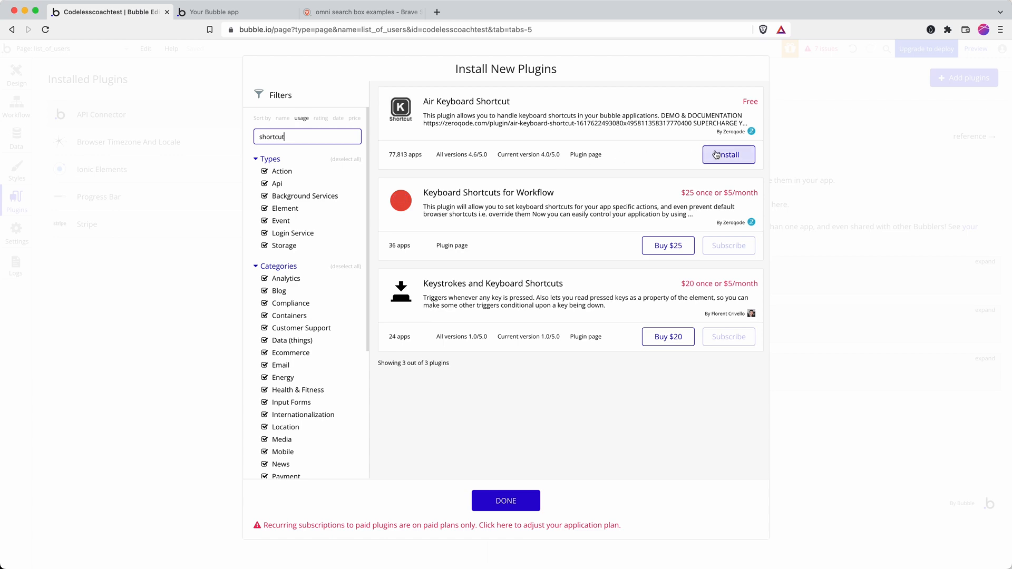
left_click(729, 155)
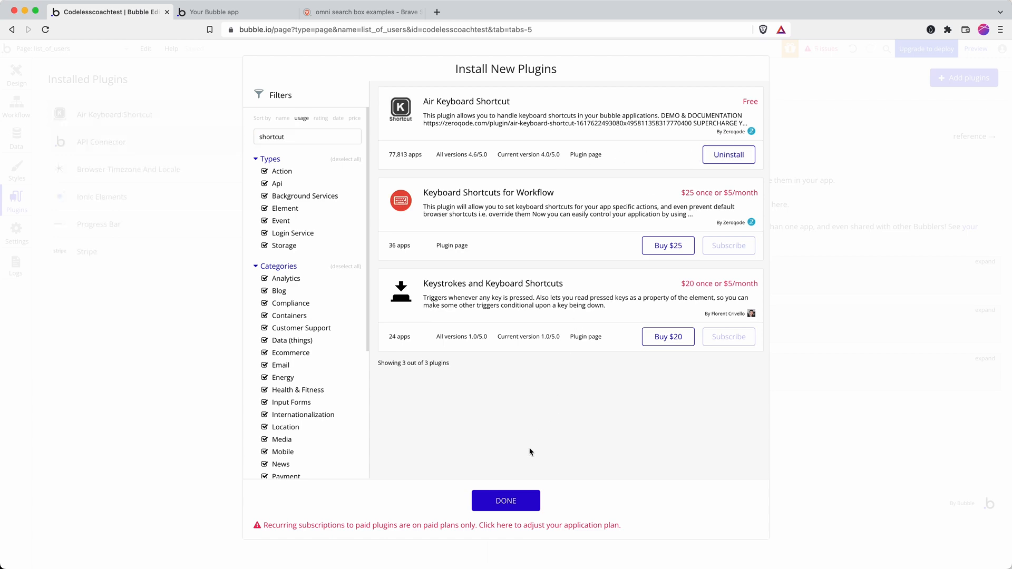
left_click(506, 500)
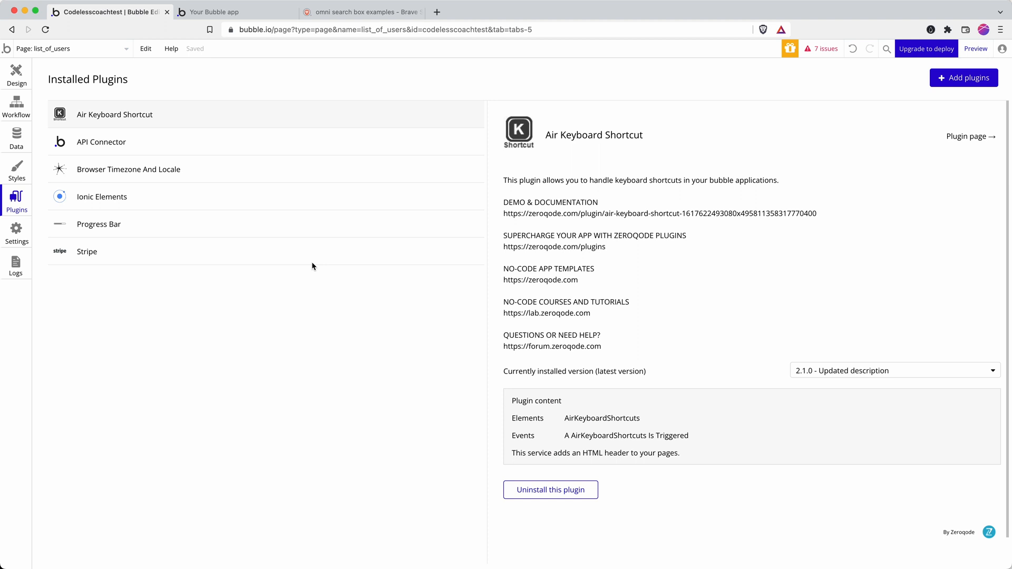
left_click(16, 71)
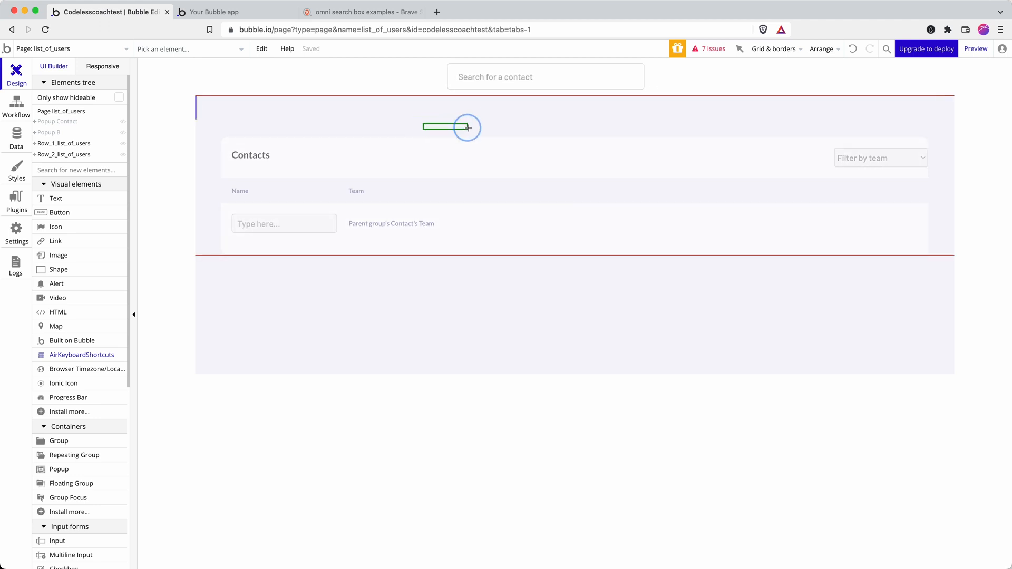
Step: Place an AirKeyboardShortcuts element on the page with its Key(s) set to command+k
left_click(451, 126)
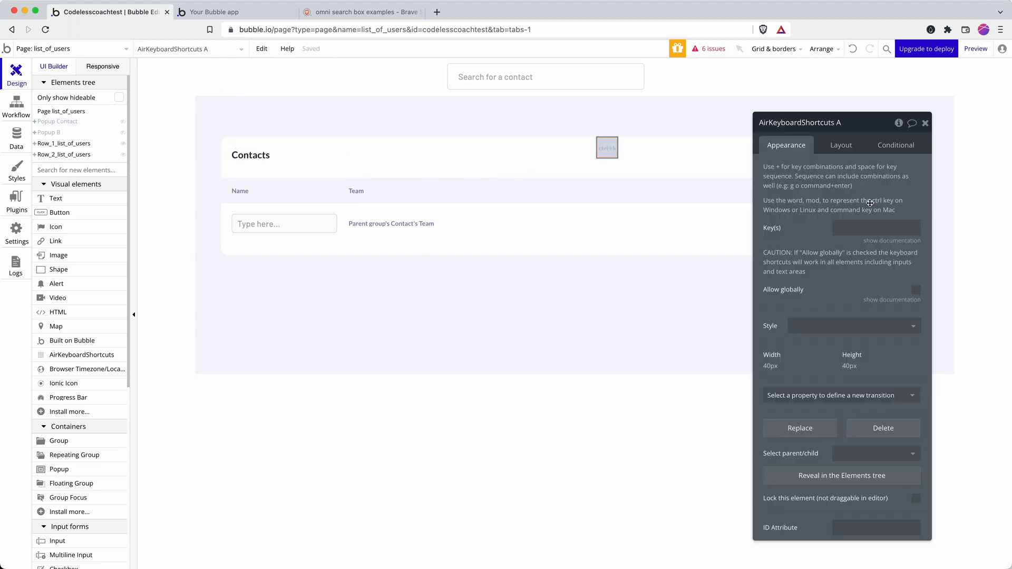
left_click(876, 227)
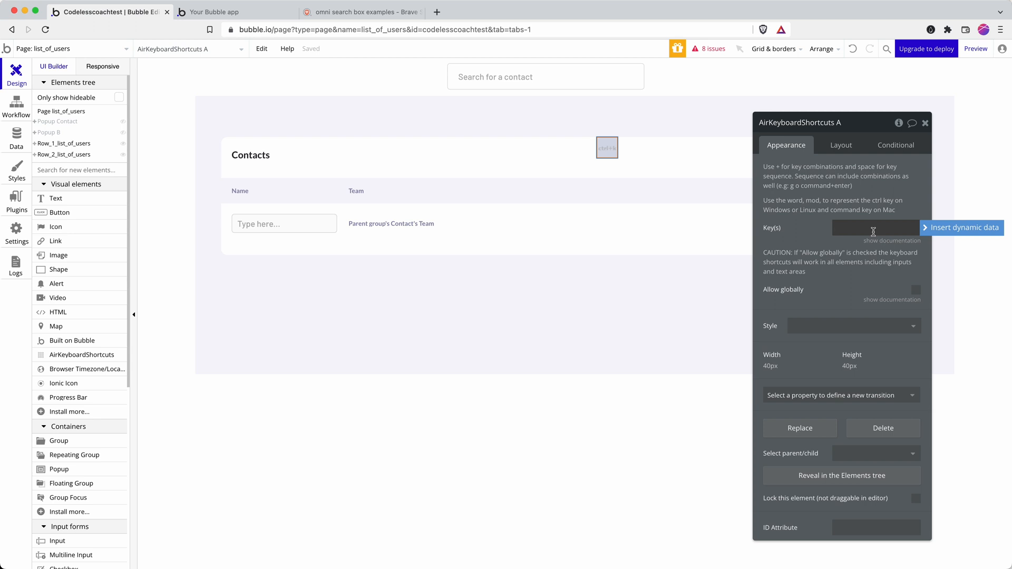
type("command")
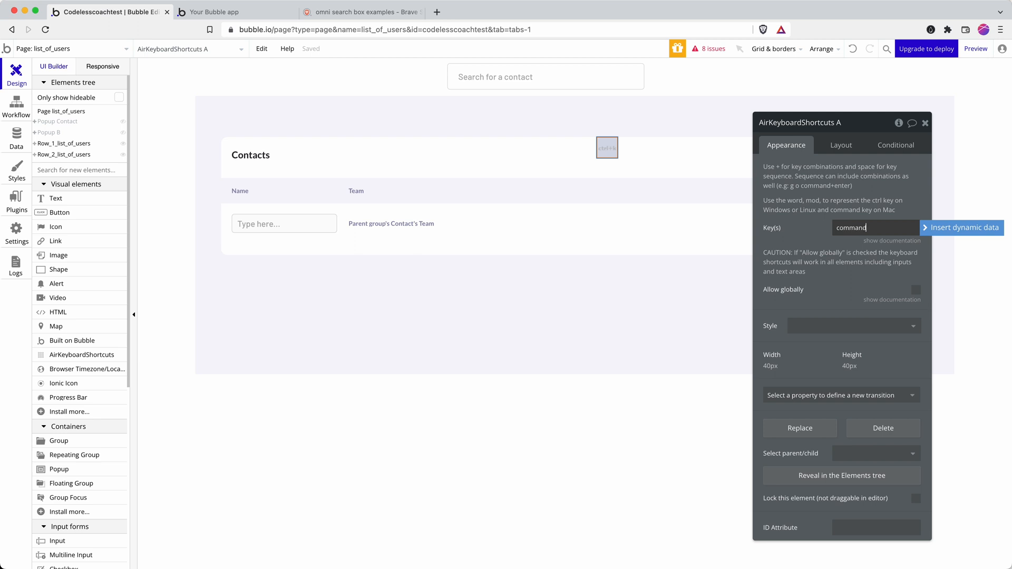
type("+k")
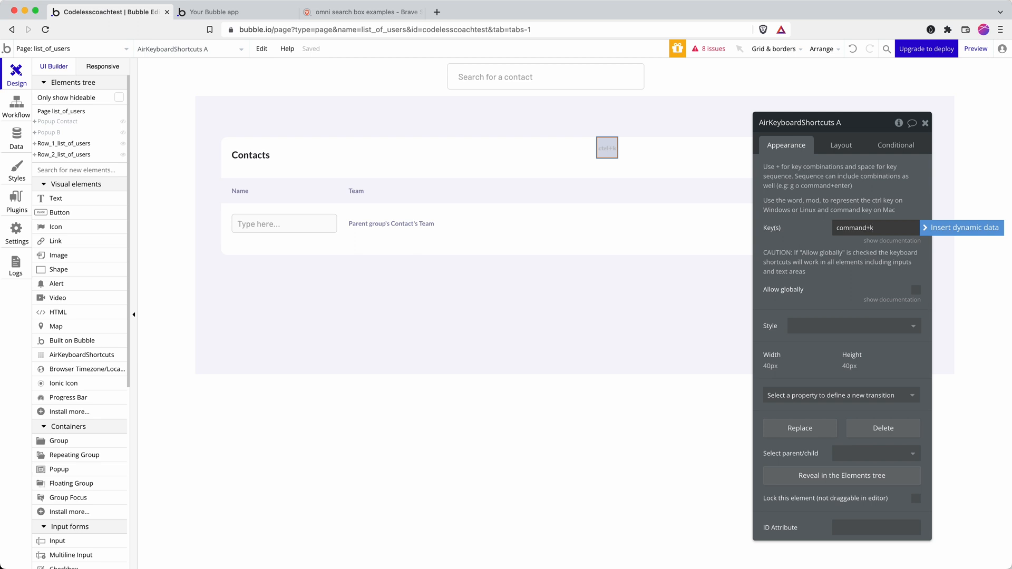
left_click(874, 228)
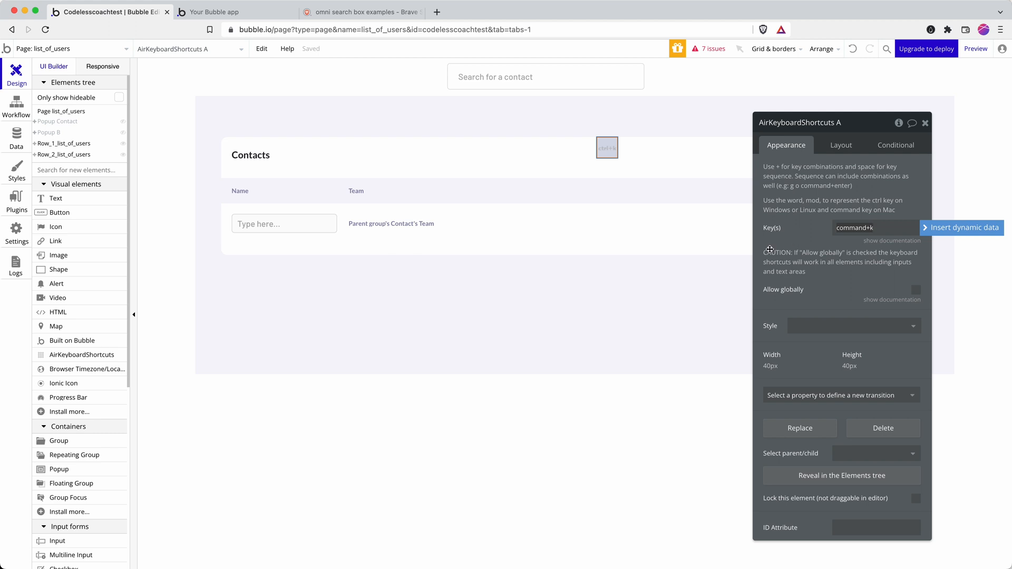
left_click(452, 310)
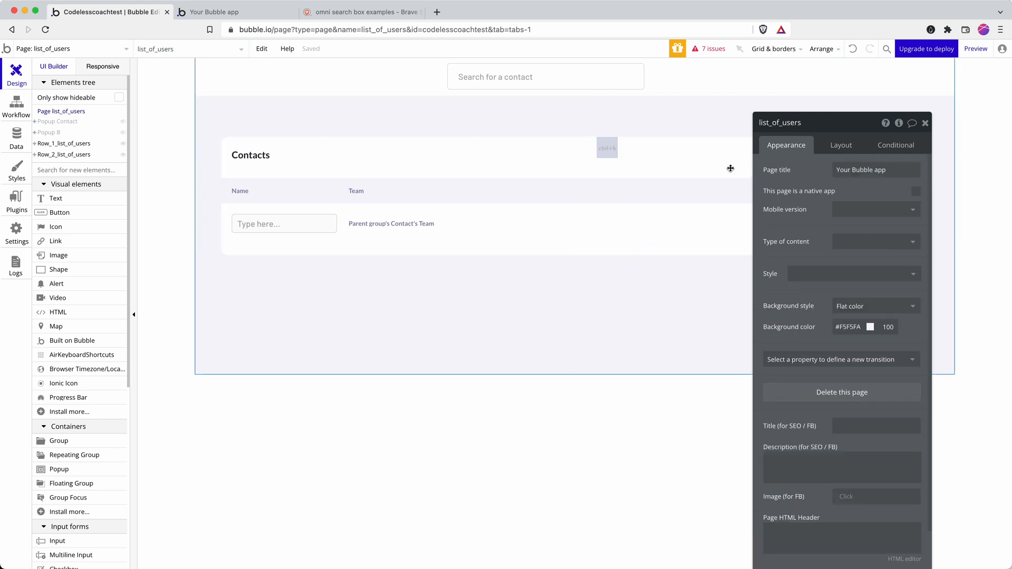
Step: Create a workflow on the AirKeyboardShortcuts trigger whose first step shows Popup B
left_click(17, 104)
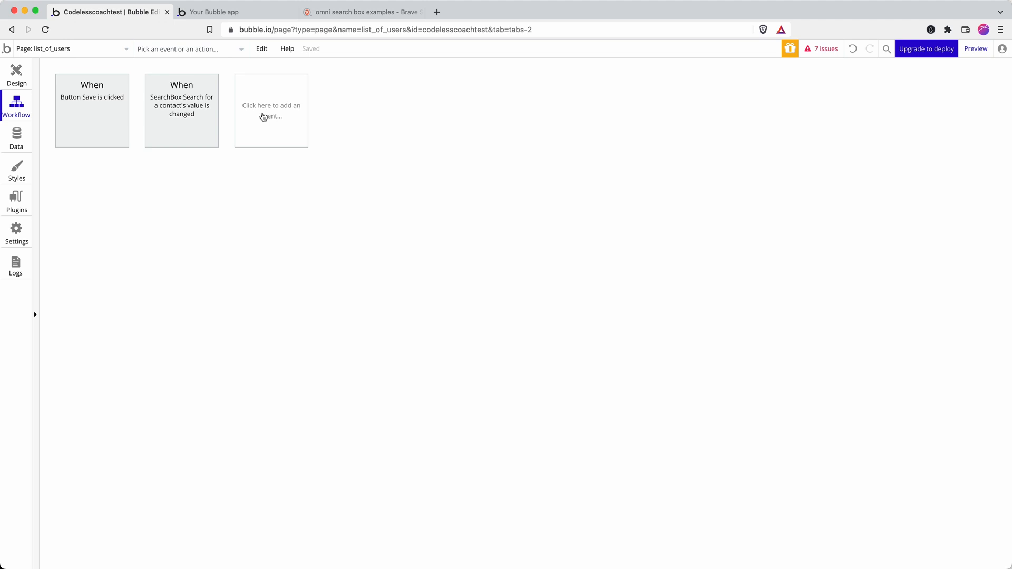
left_click(271, 110)
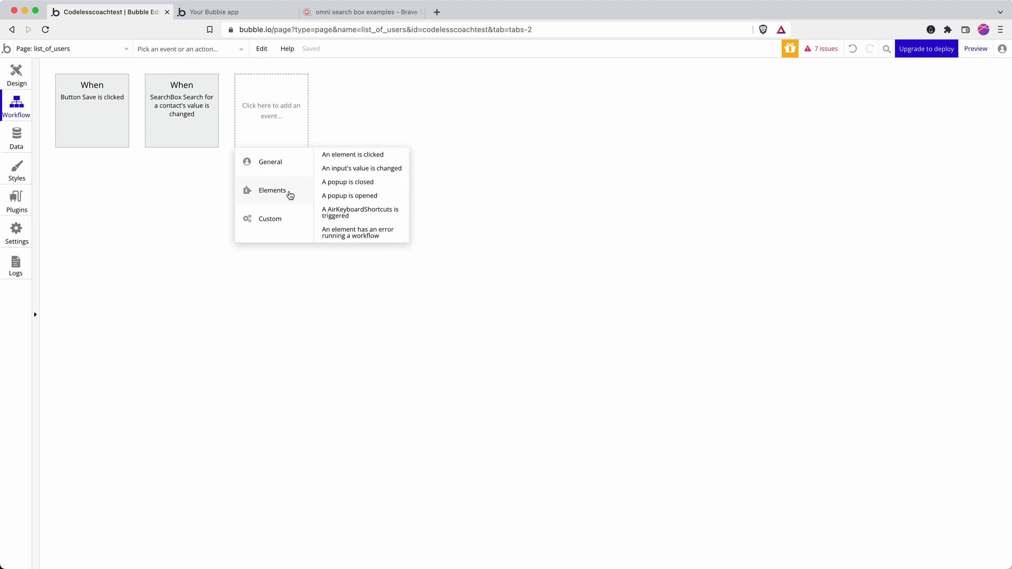
left_click(360, 213)
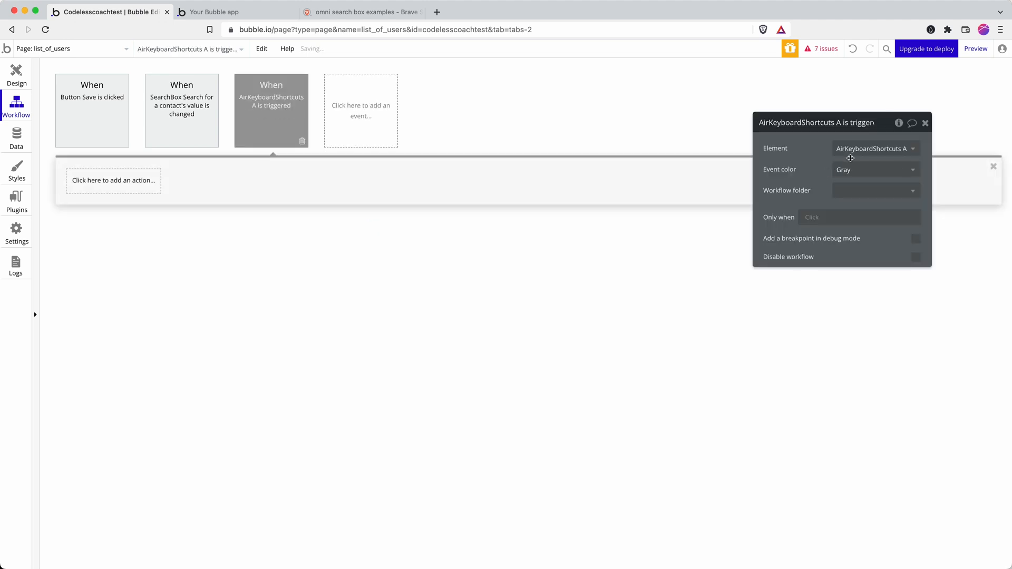
left_click(113, 181)
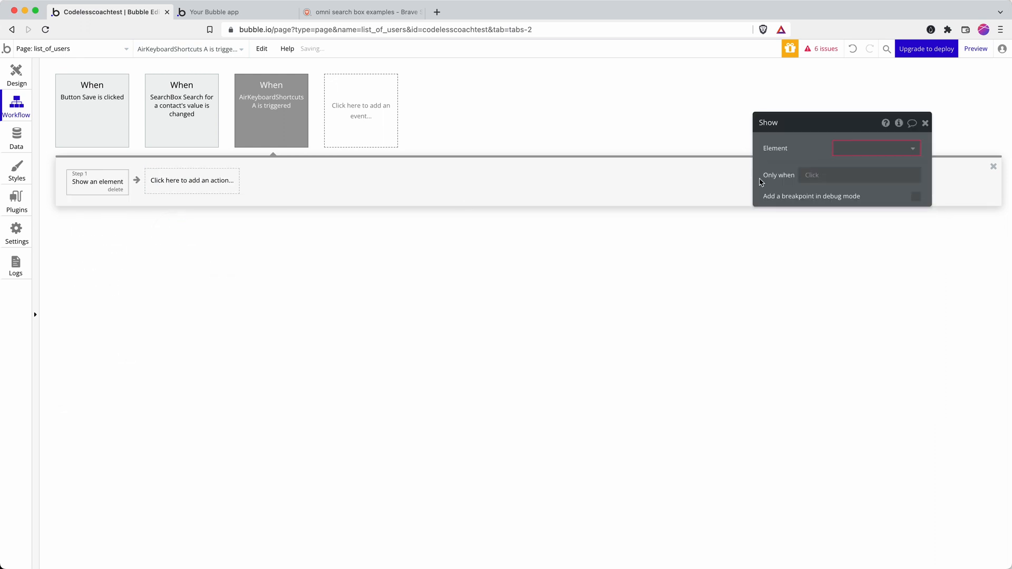
left_click(875, 149)
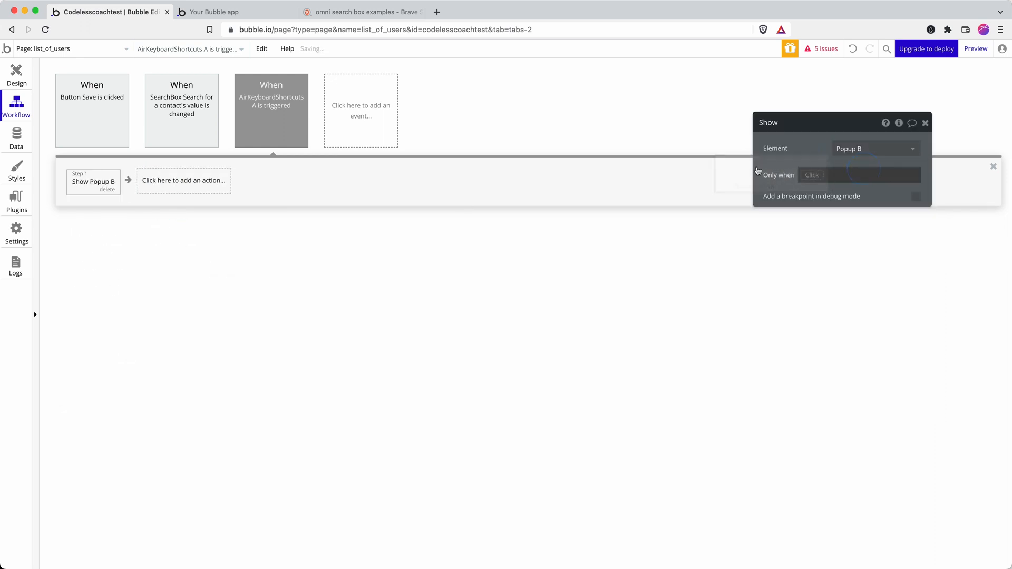
Step: Add a second step that sets focus to SearchBox Search for a contact
left_click(184, 181)
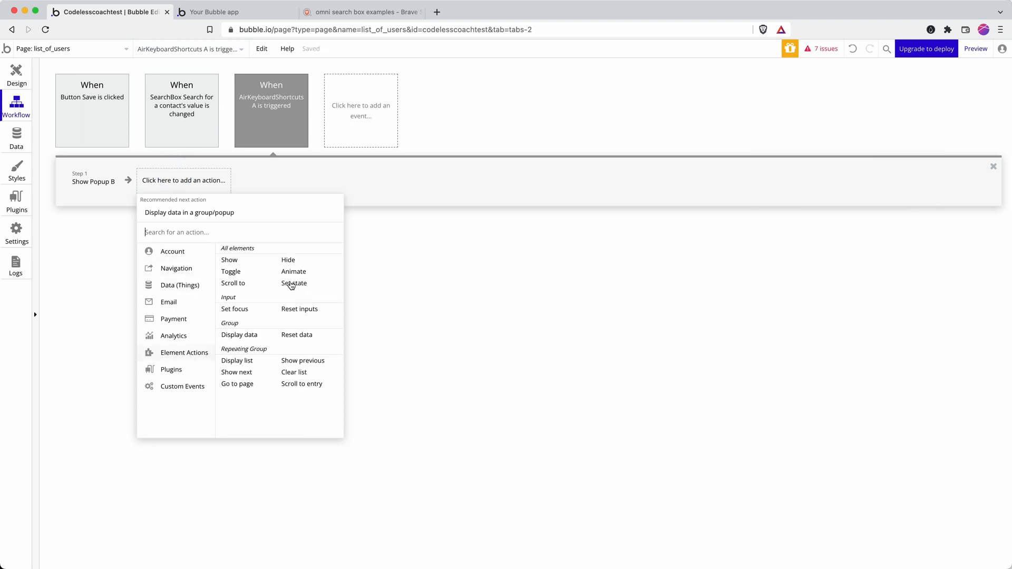
left_click(234, 308)
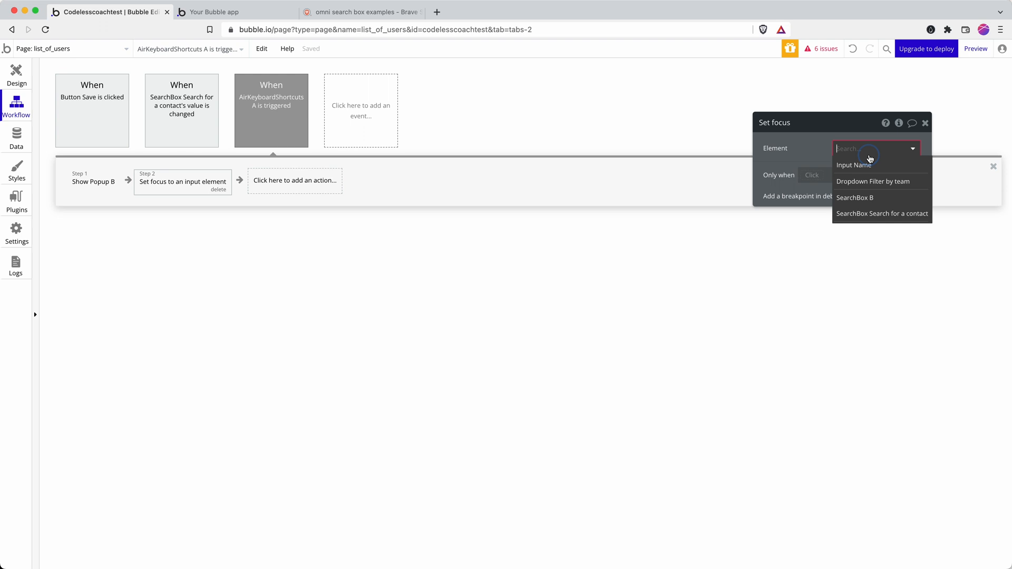
mouse_move(872, 214)
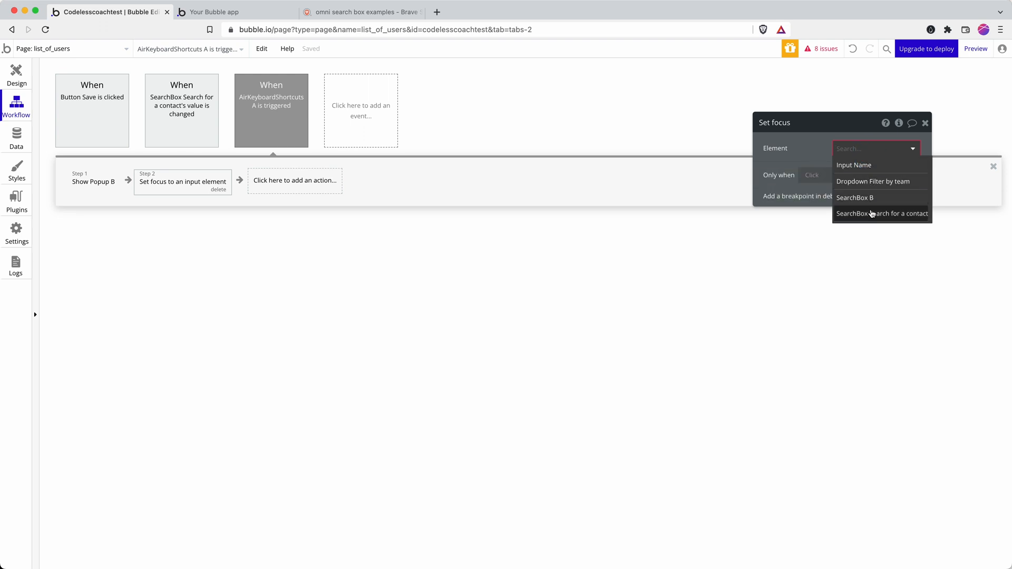
left_click(882, 214)
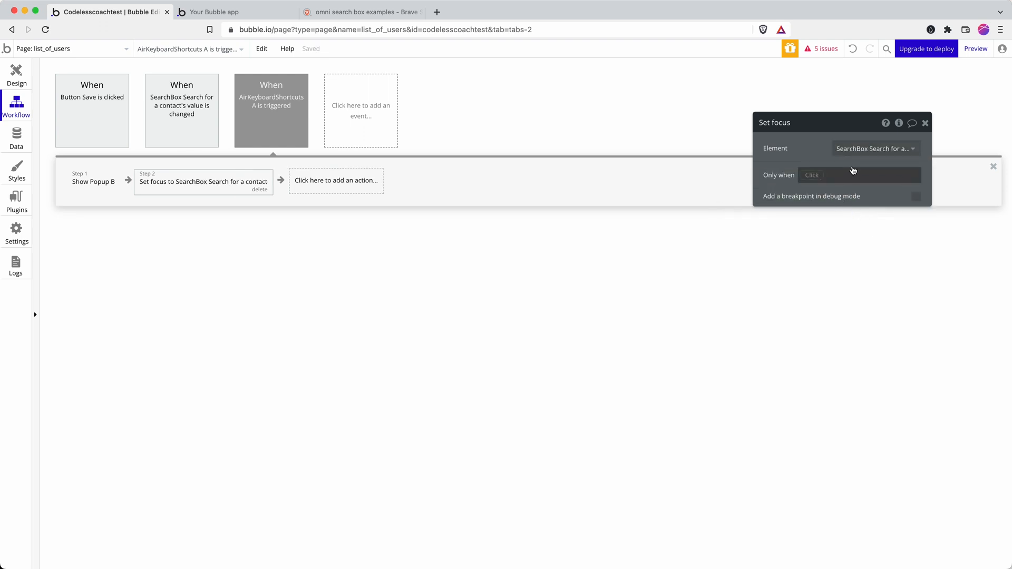
left_click(16, 74)
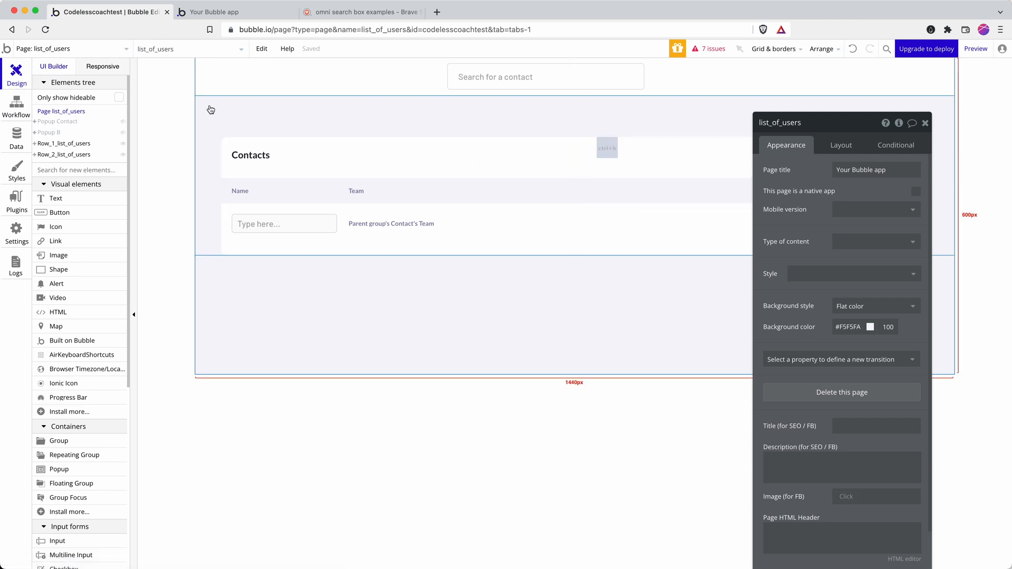
Step: Retarget the workflow's focus step to SearchBox POPup inside Popup B and launch the preview
left_click(48, 132)
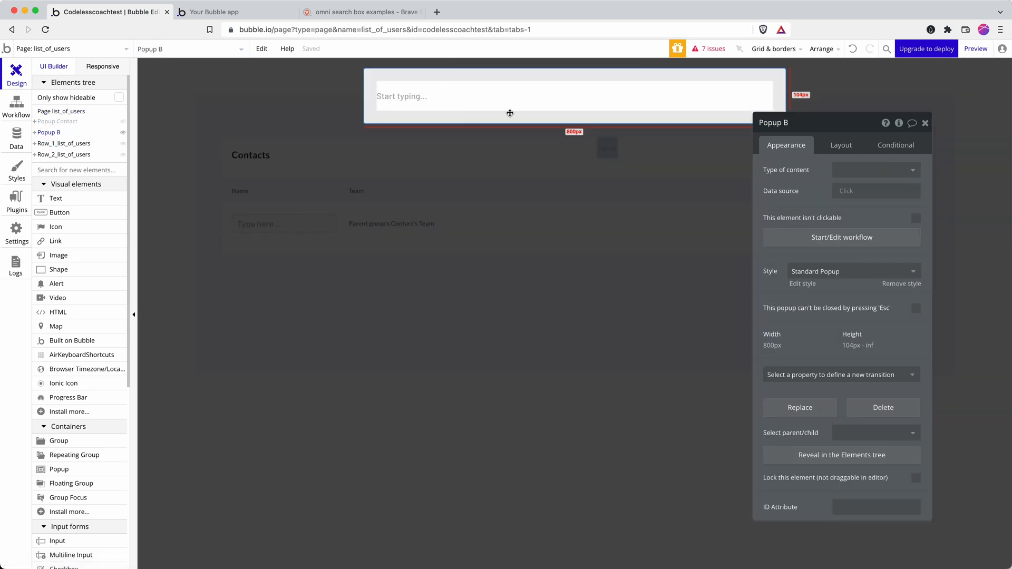
left_click(572, 95)
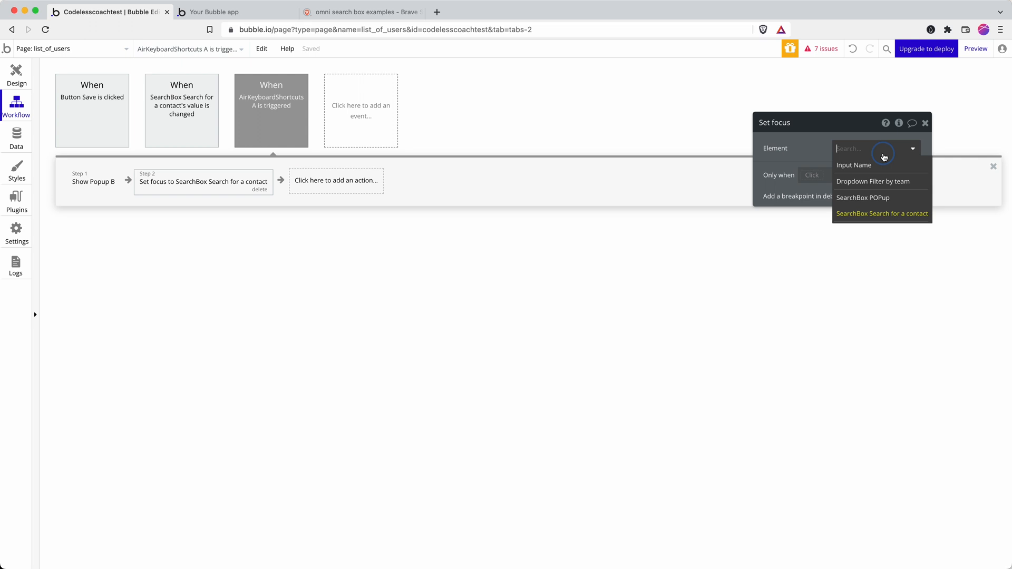
left_click(863, 198)
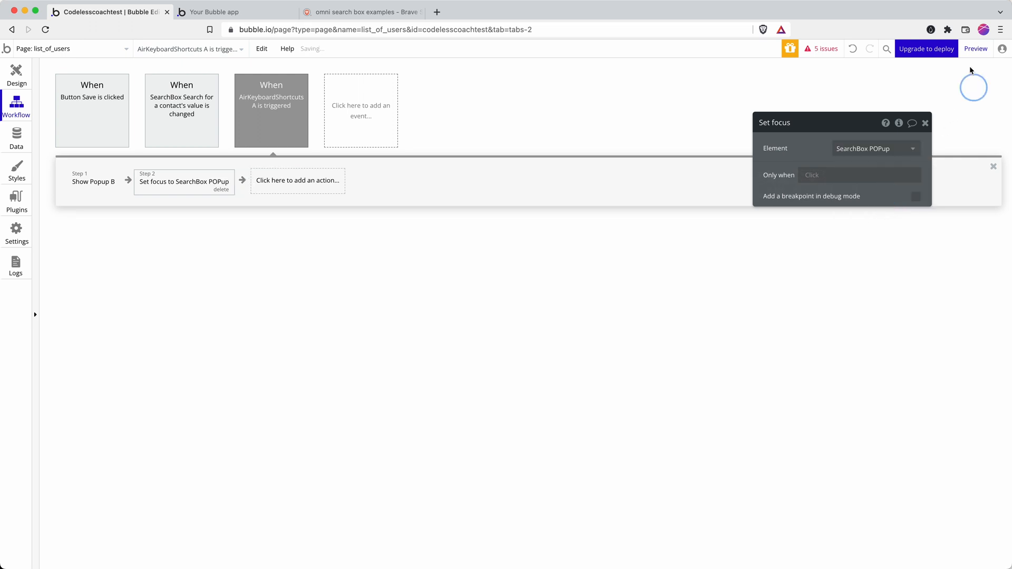
left_click(227, 12)
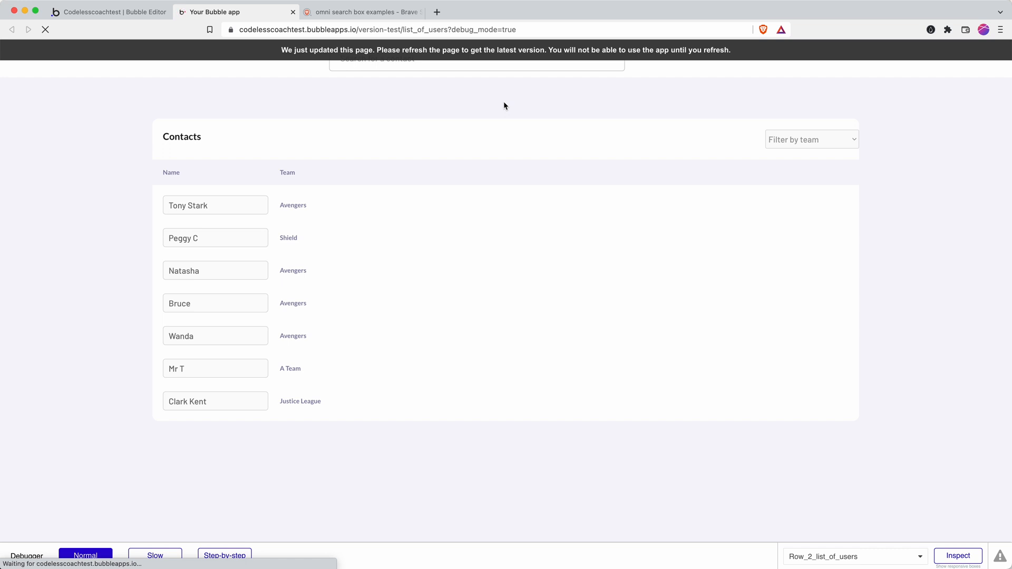
left_click(45, 29)
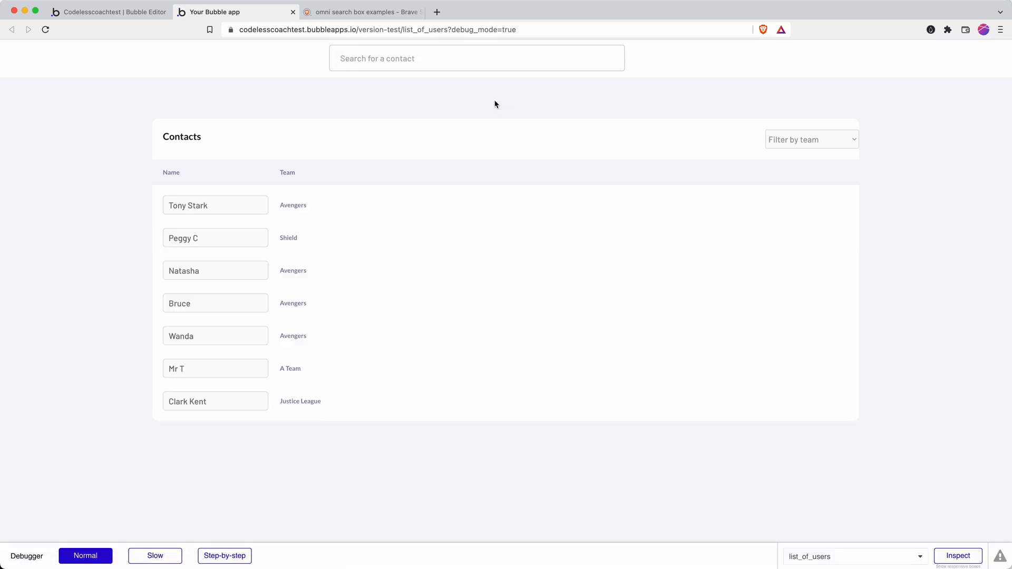
left_click(476, 58)
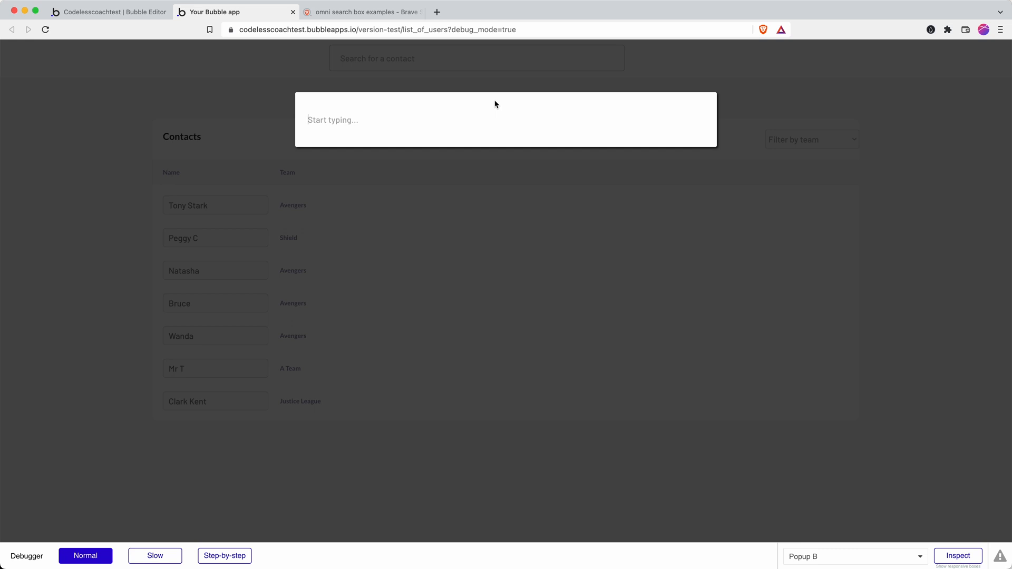
type("Tony Stark")
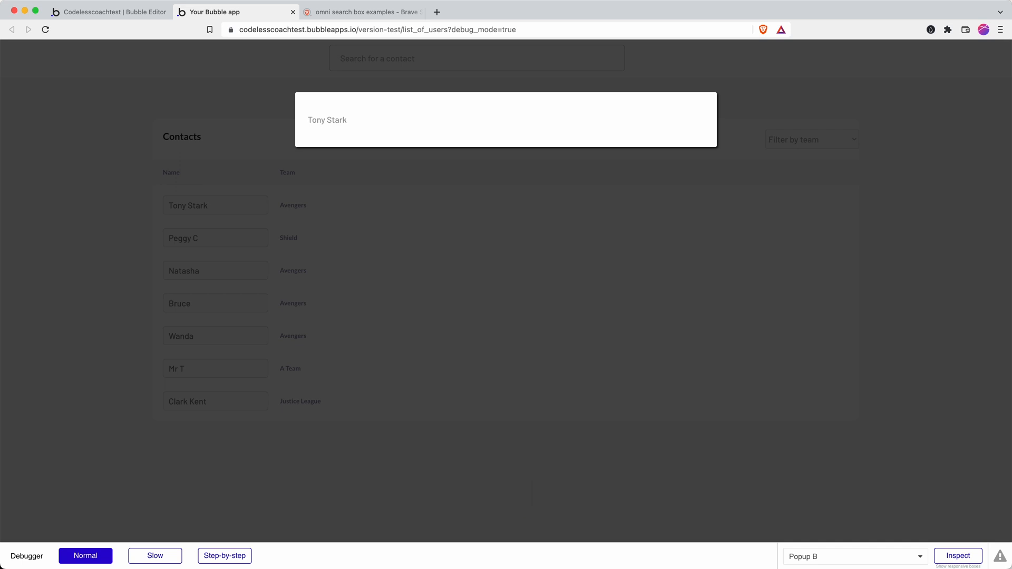
left_click(108, 11)
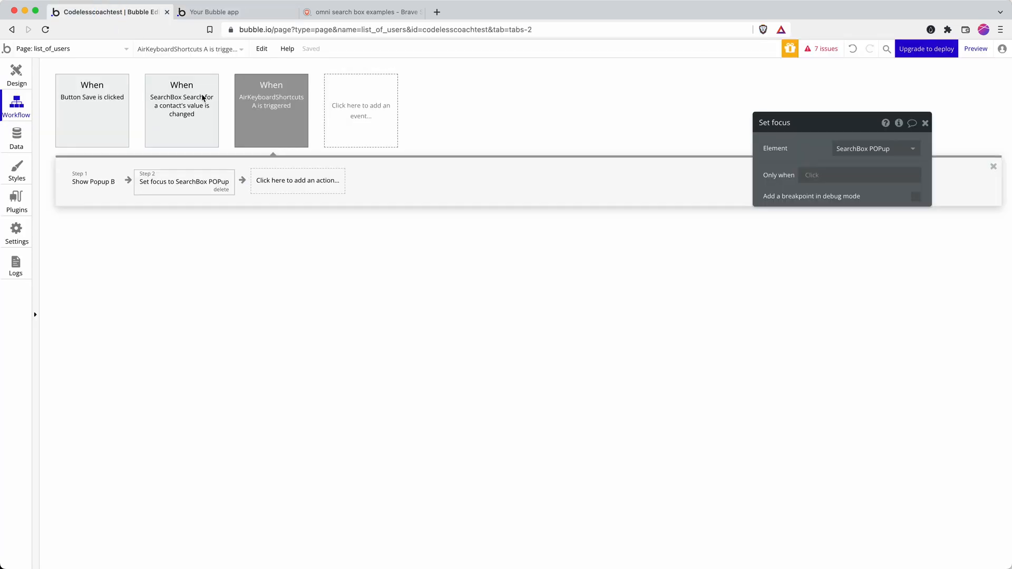
mouse_move(228, 129)
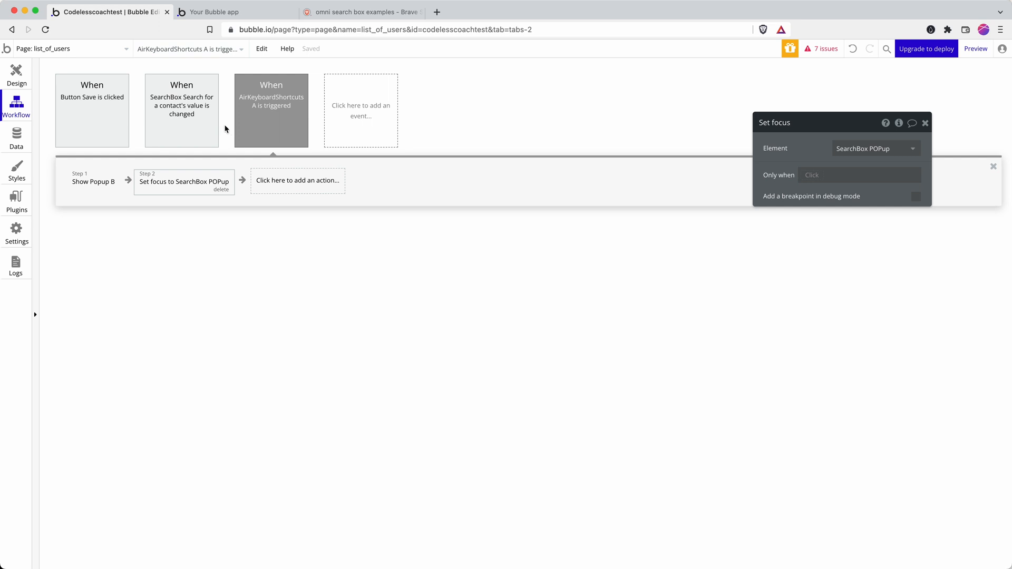
mouse_move(91, 110)
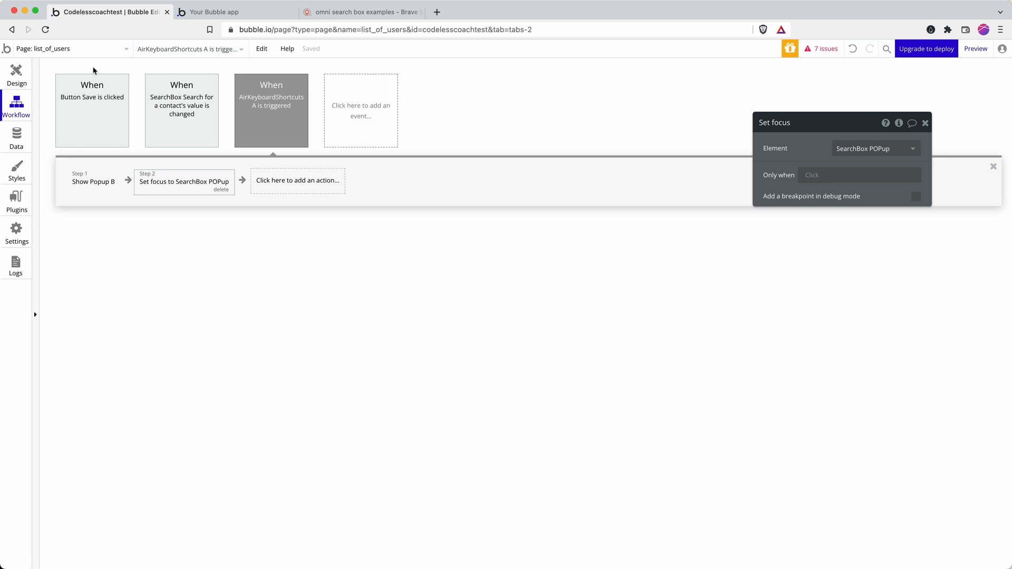
Step: Add an 'An input's value is changed' event watching SearchBox POPup and begin adding an action
left_click(360, 110)
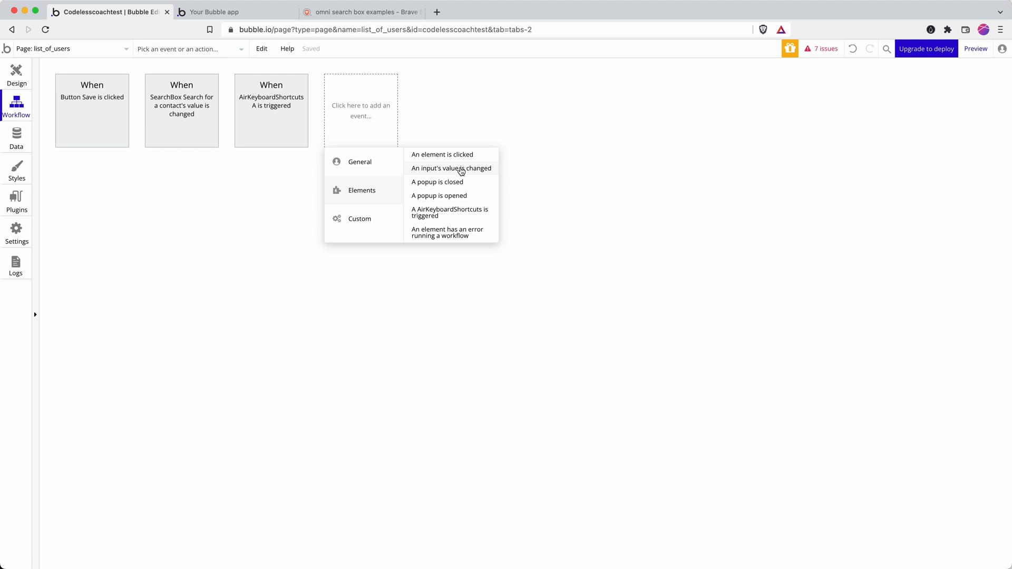
left_click(451, 168)
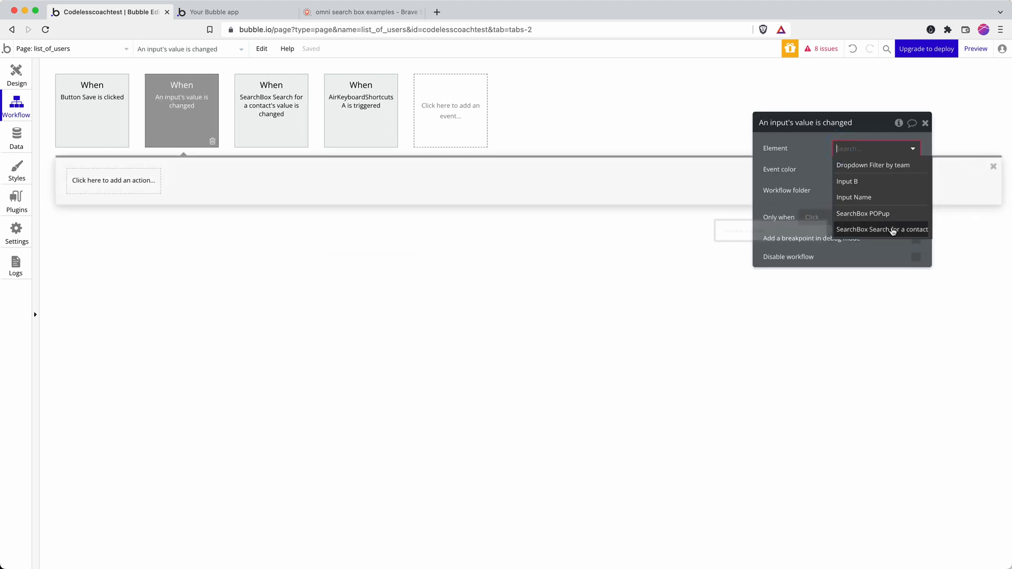
left_click(864, 213)
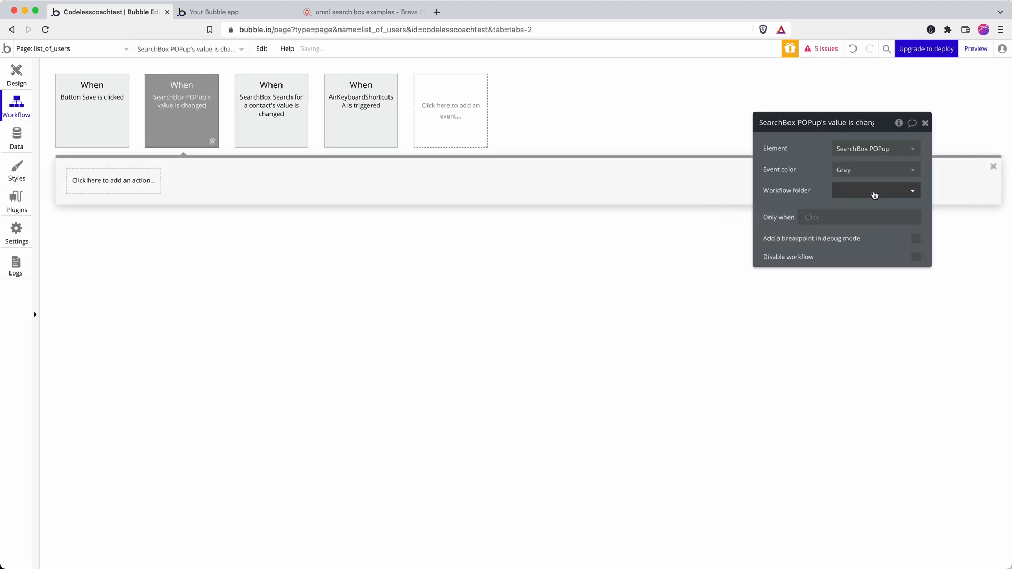
left_click(113, 180)
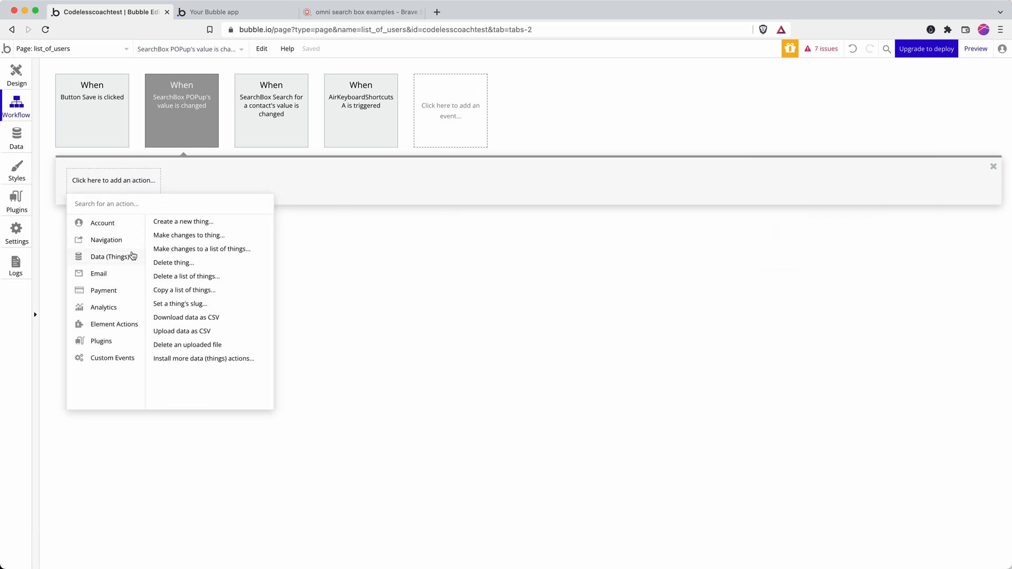
left_click(236, 12)
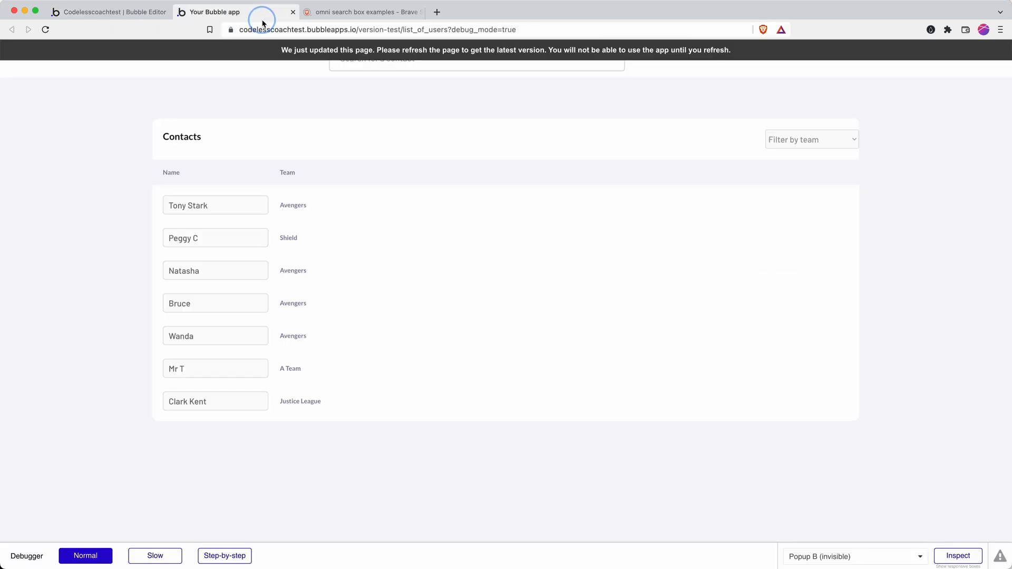
left_click(46, 29)
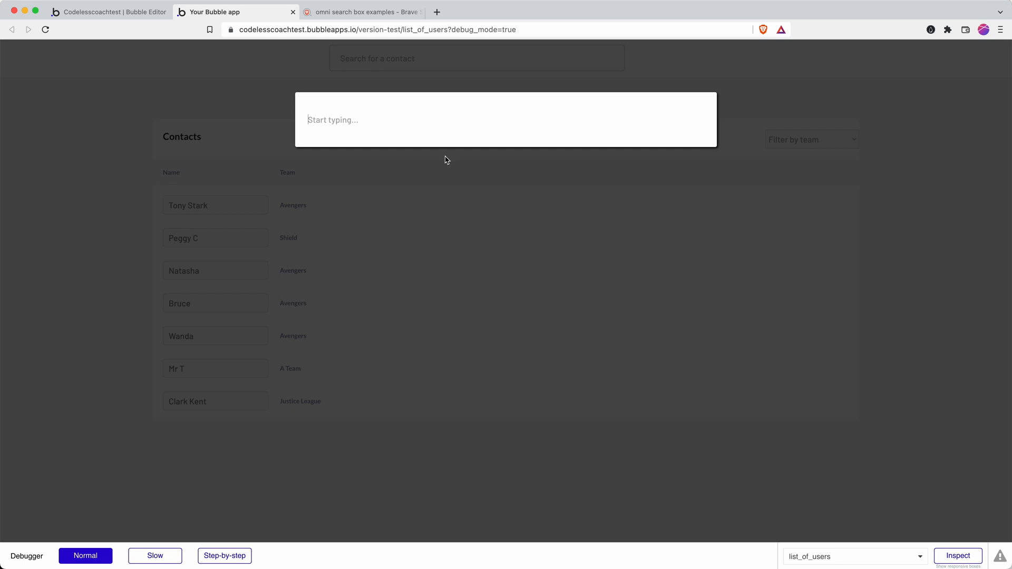
type("tony")
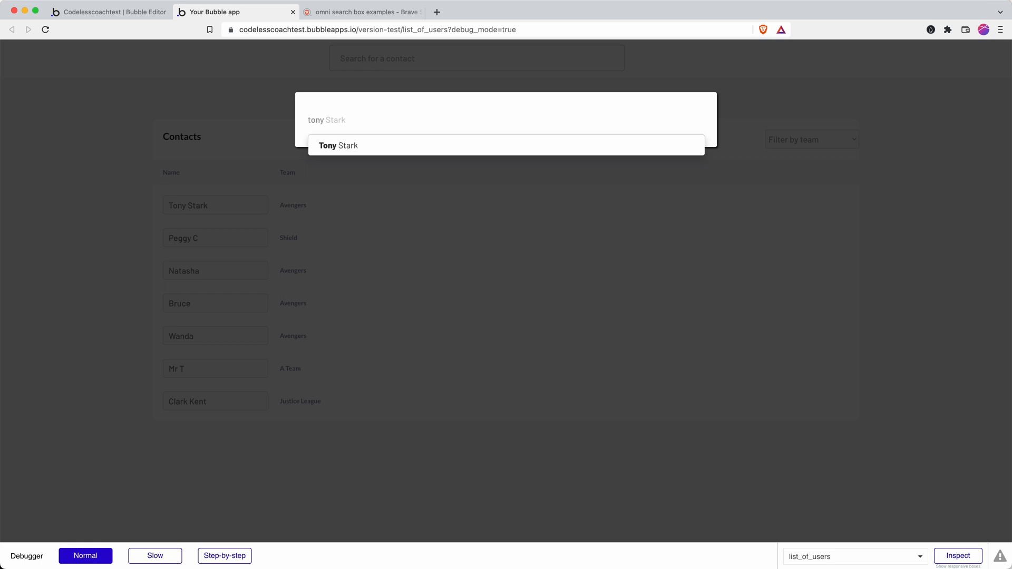
mouse_move(400, 132)
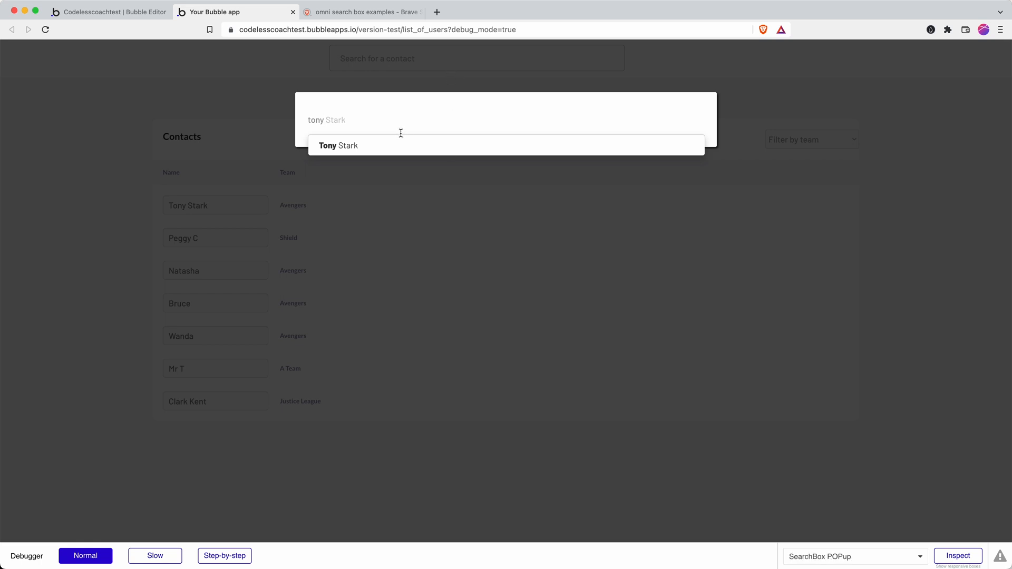
left_click(338, 145)
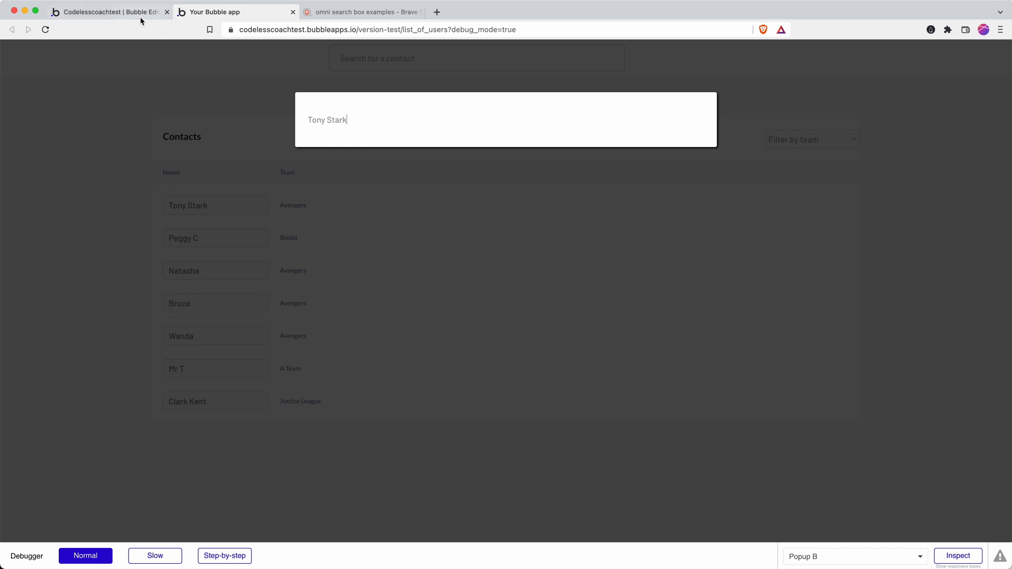
left_click(107, 11)
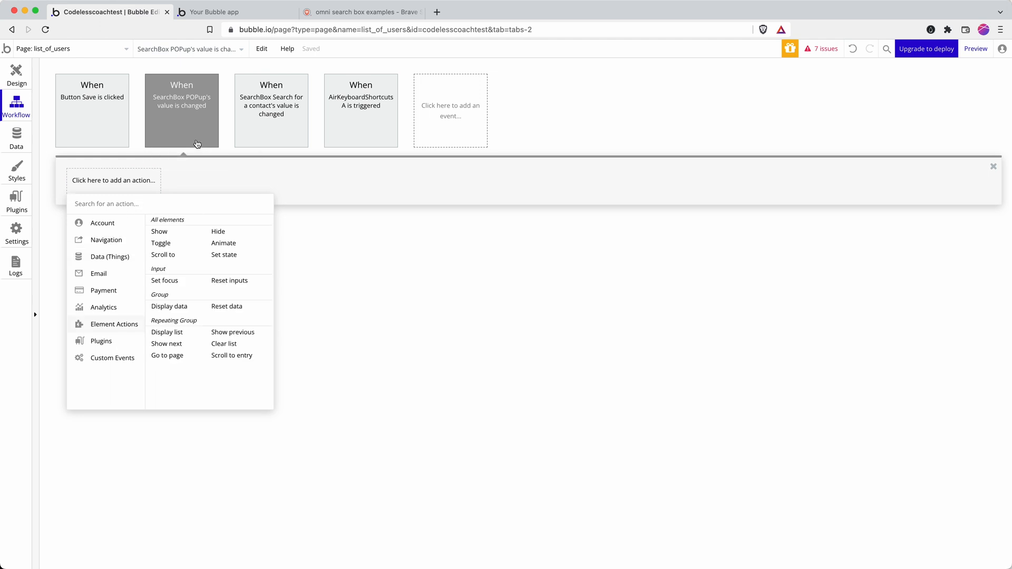
Step: Add a Go to page navigation action with contacts2 as the destination page
left_click(109, 256)
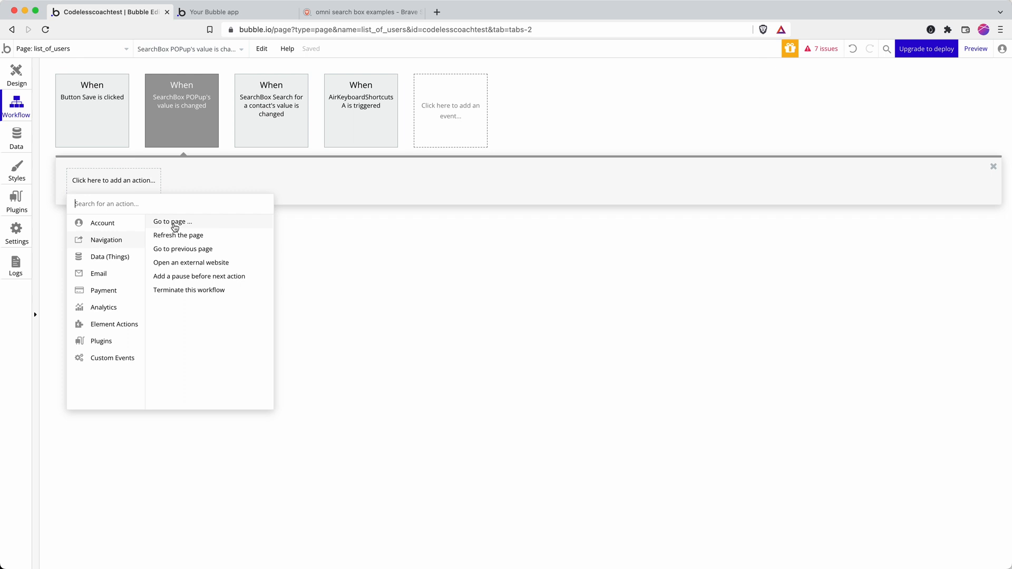
left_click(173, 221)
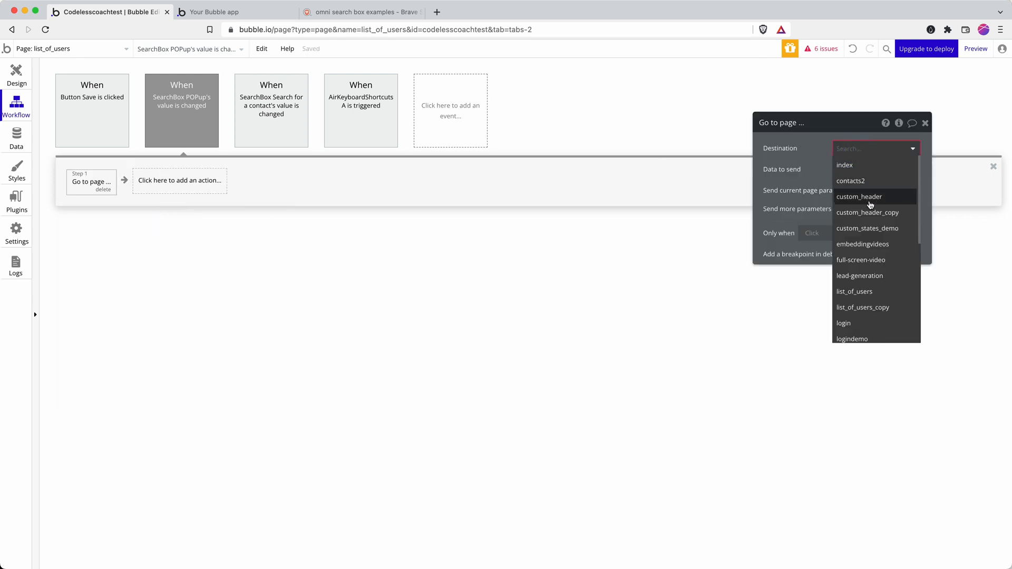
scroll("down", 3)
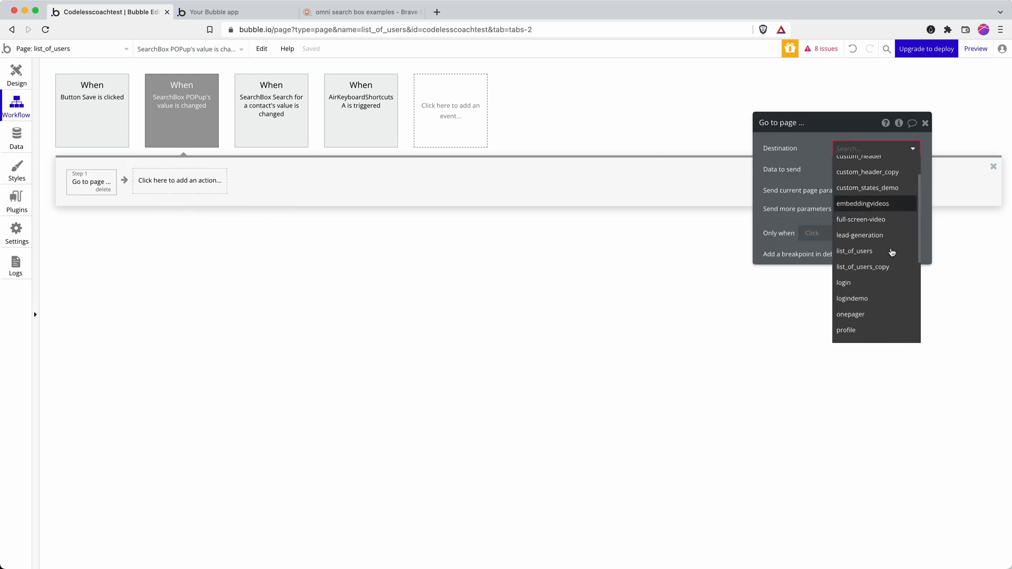
scroll("up", 3)
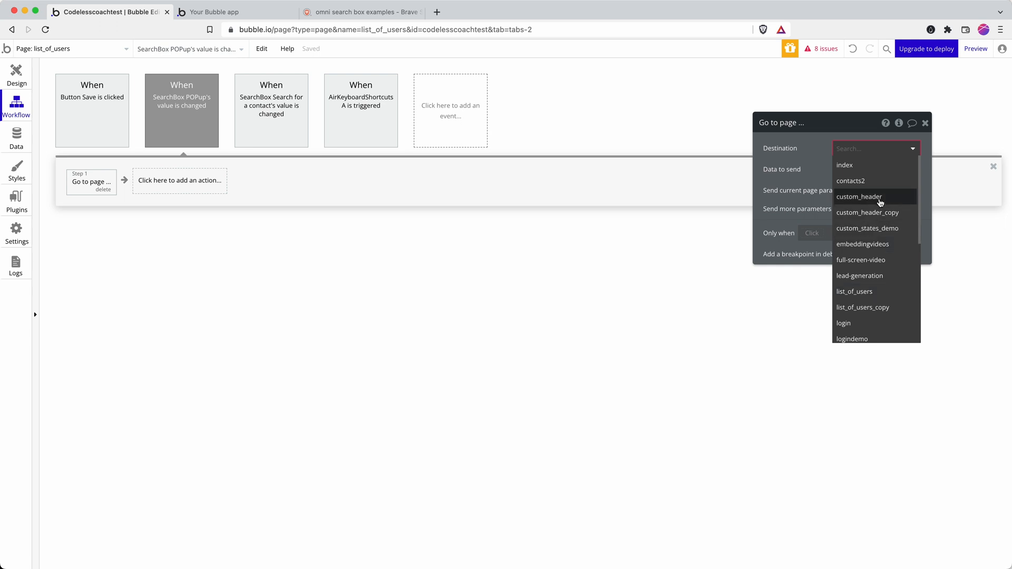
left_click(851, 181)
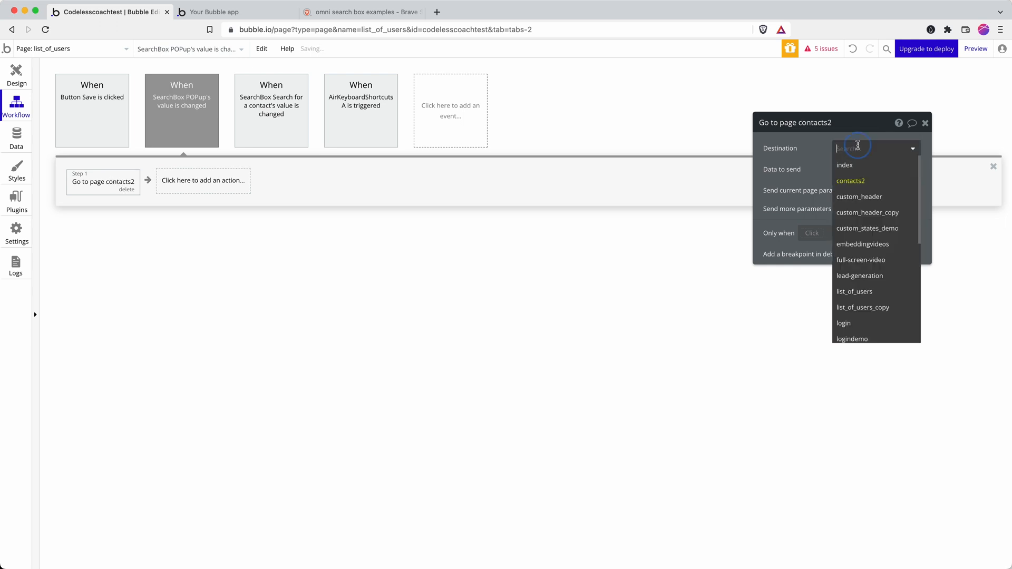
left_click(851, 181)
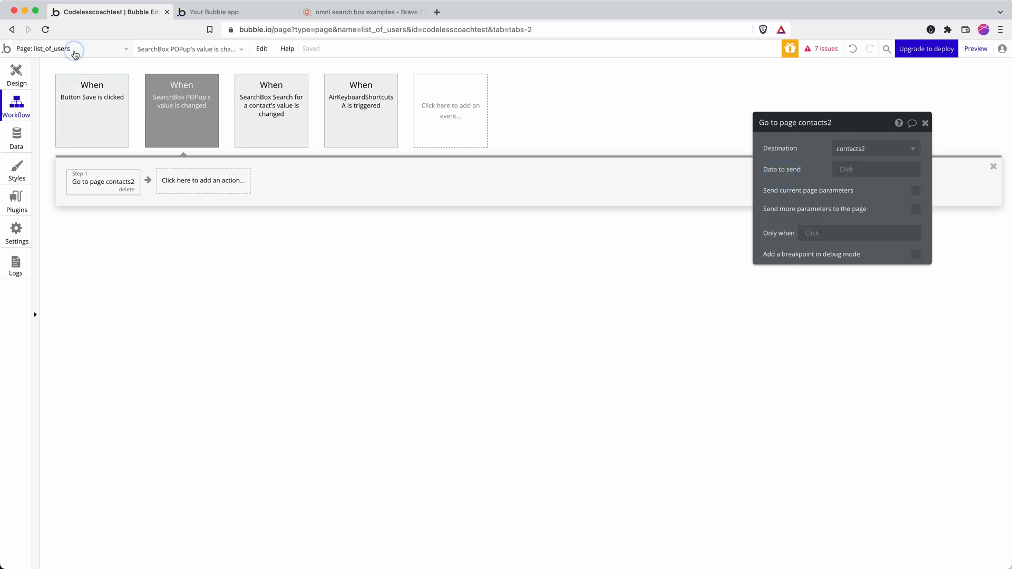
Step: Review the profile and contacts2 pages in the editor, then return to list_of_users
left_click(69, 48)
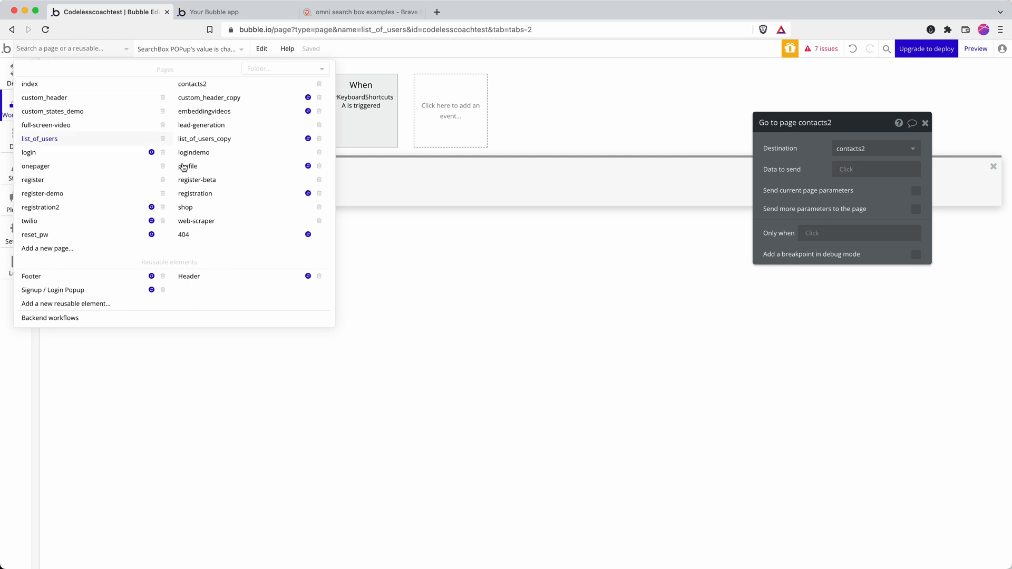
left_click(188, 166)
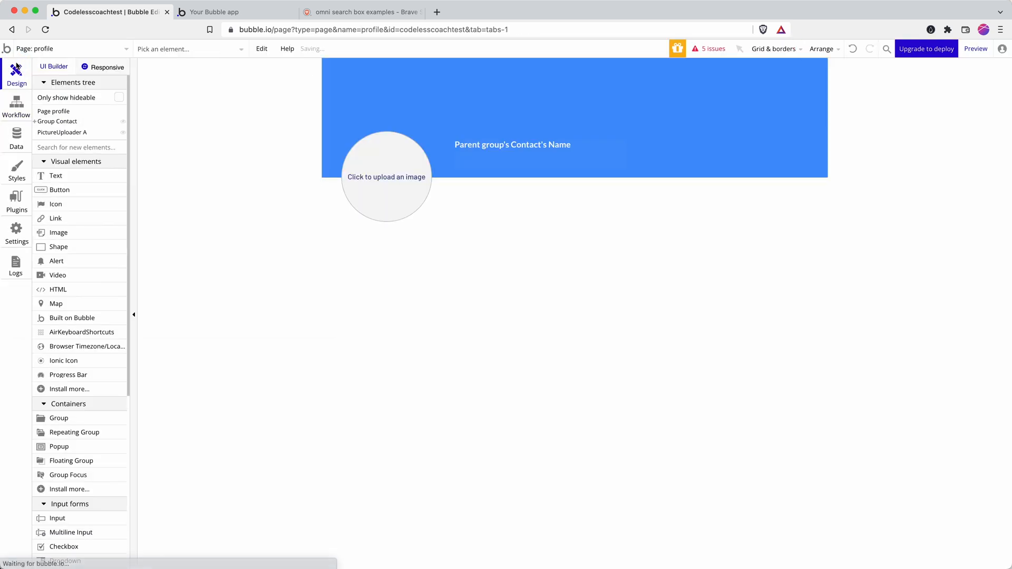
left_click(65, 49)
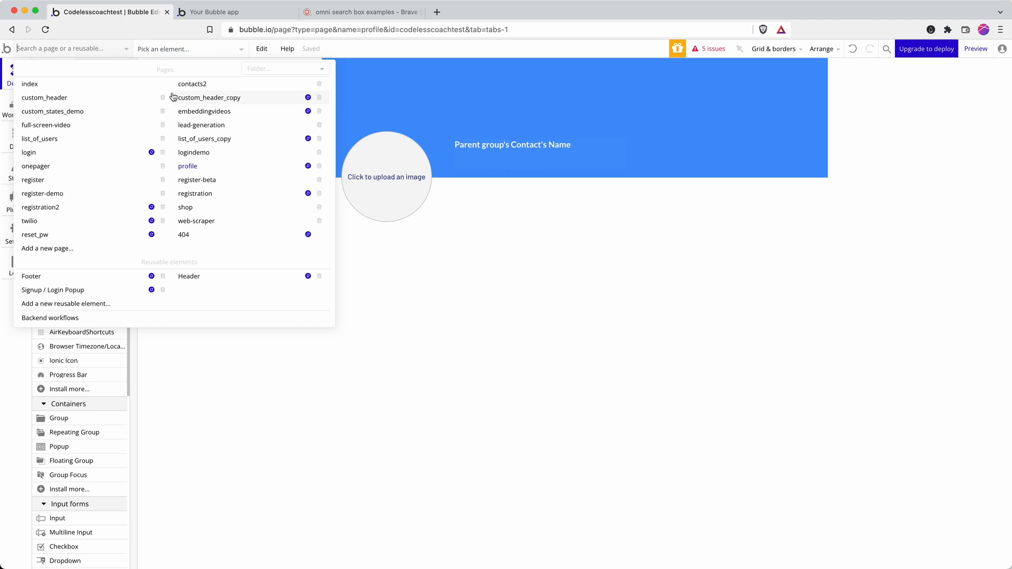
left_click(192, 84)
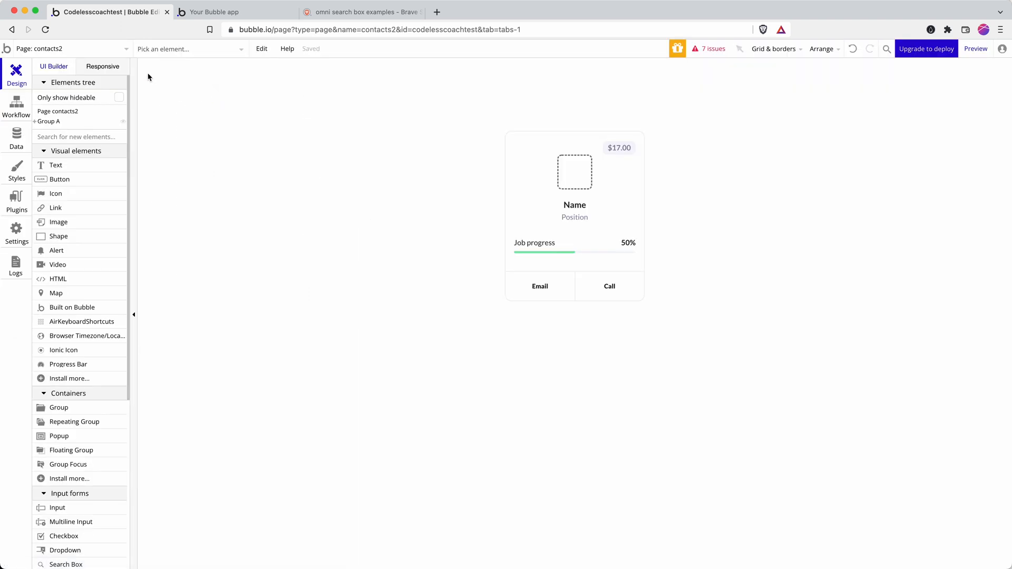
left_click(65, 48)
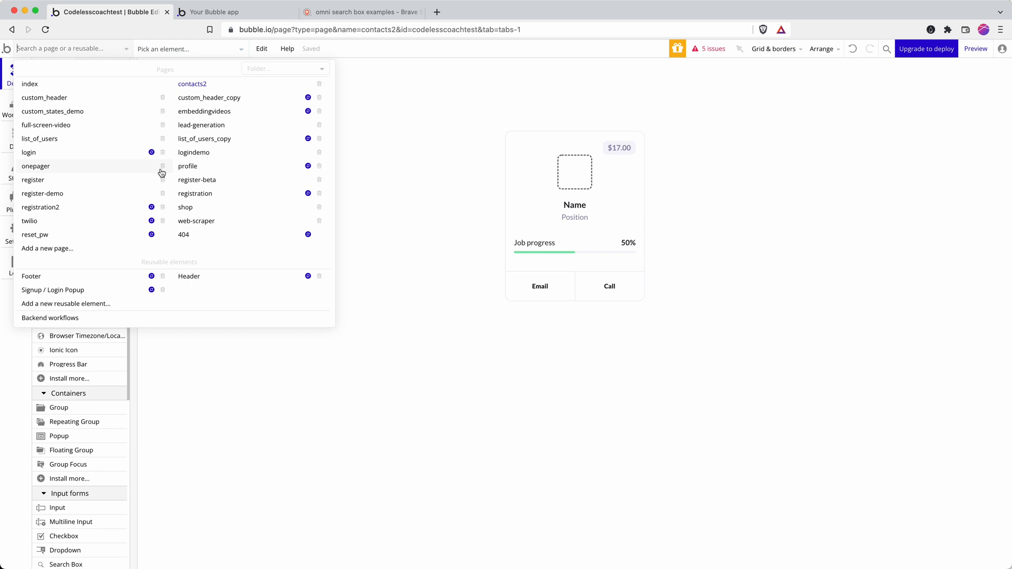
mouse_move(437, 538)
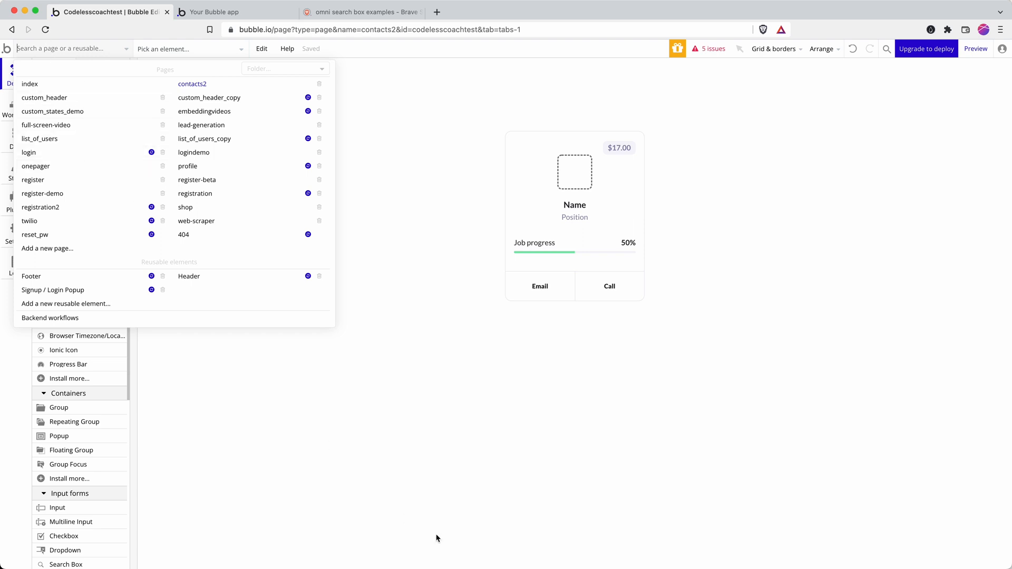
left_click(40, 138)
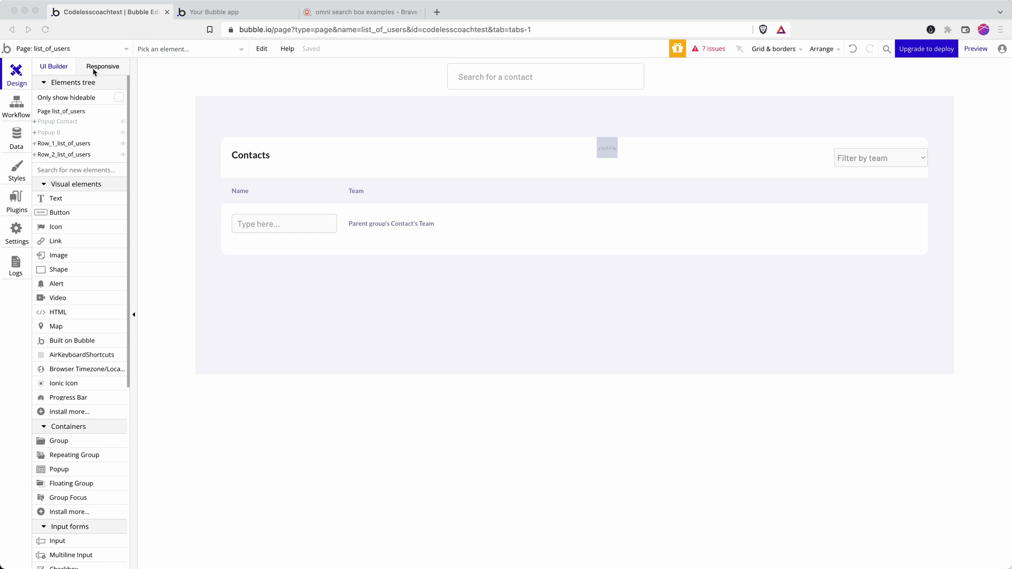
mouse_move(613, 172)
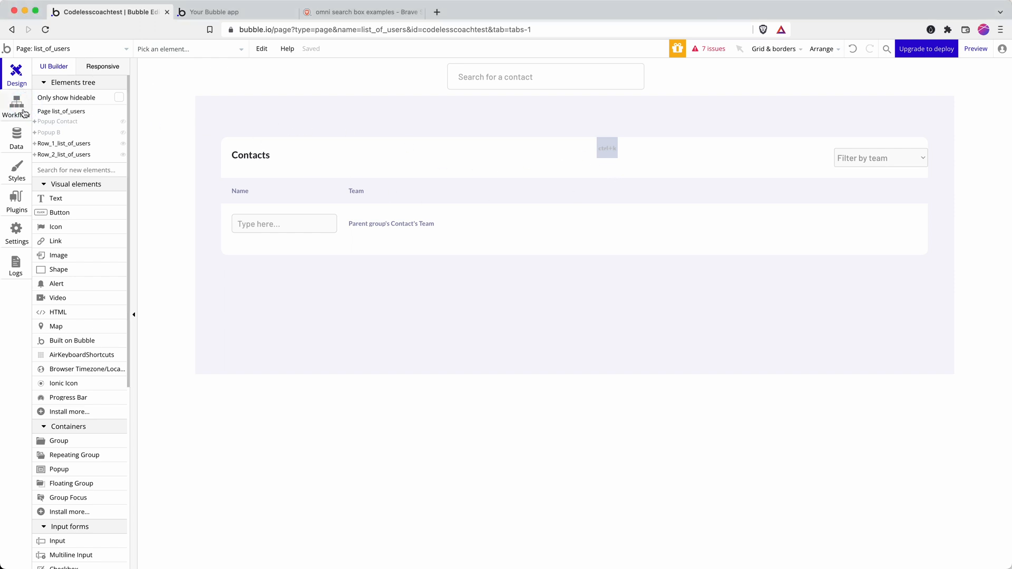
Step: Change the Go to page step's destination from contacts2 to the profile page
left_click(16, 104)
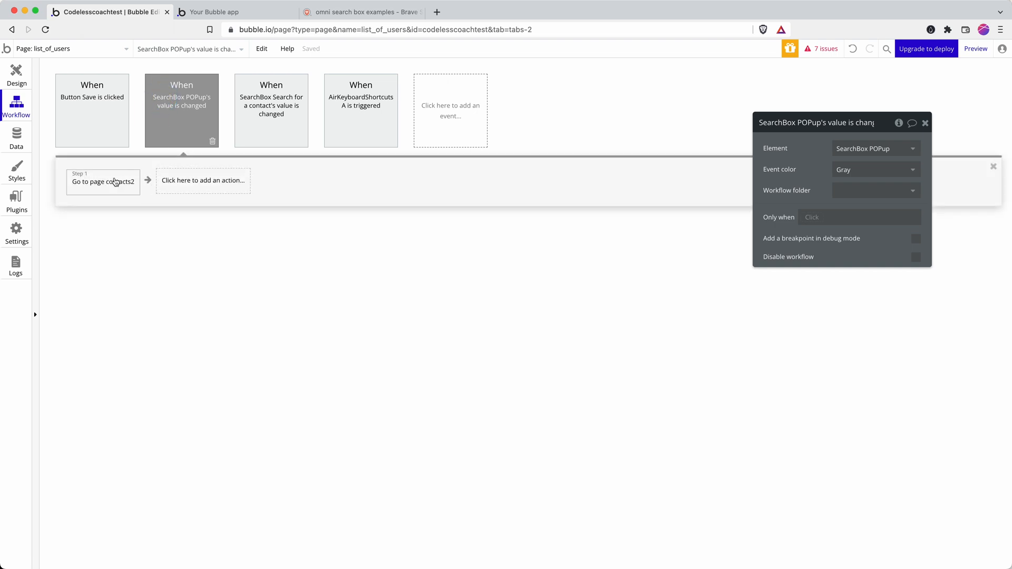
left_click(103, 182)
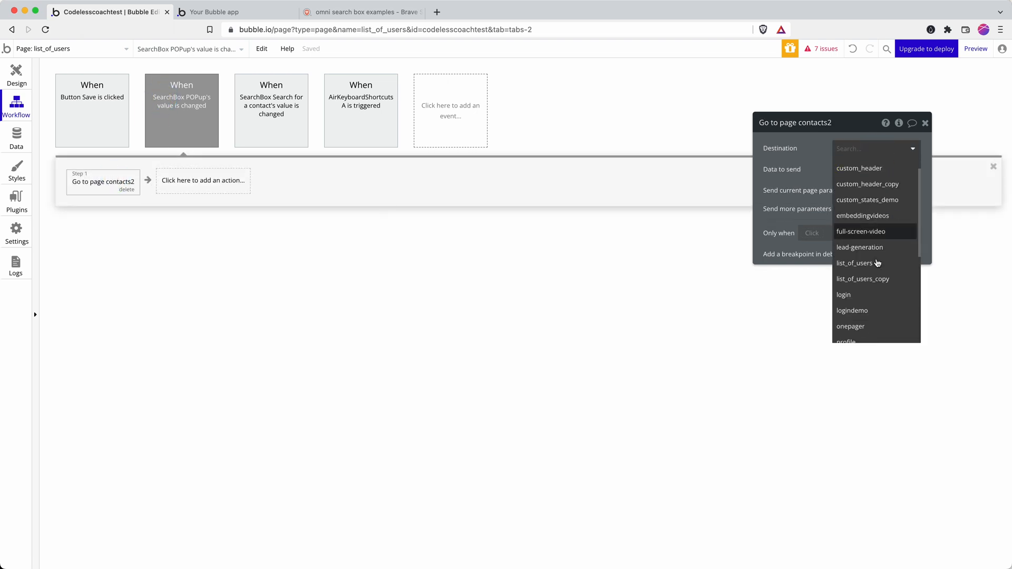
left_click(846, 341)
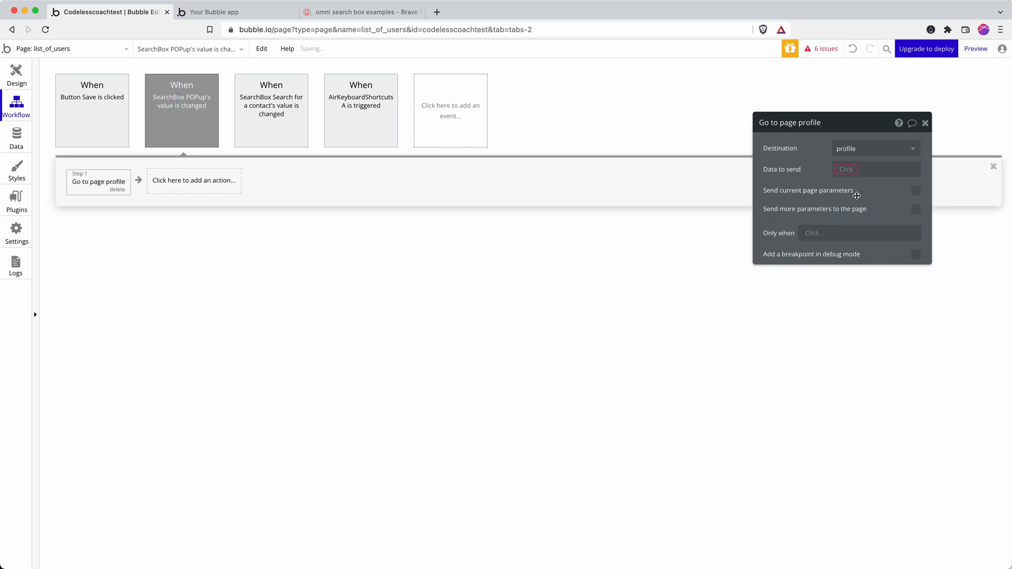
Step: Set Data to send to This SearchBox's value
left_click(875, 170)
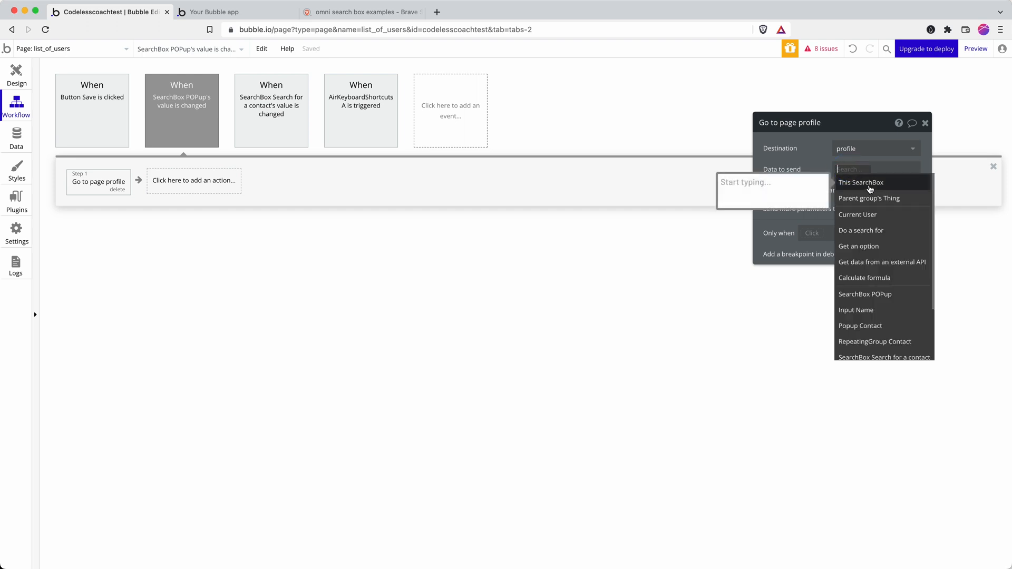
left_click(860, 182)
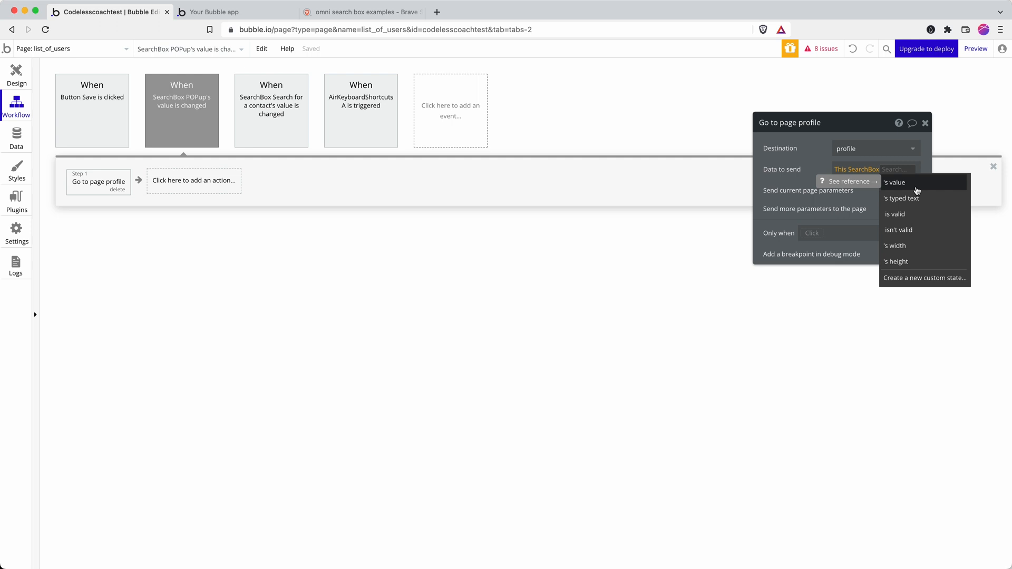
mouse_move(913, 187)
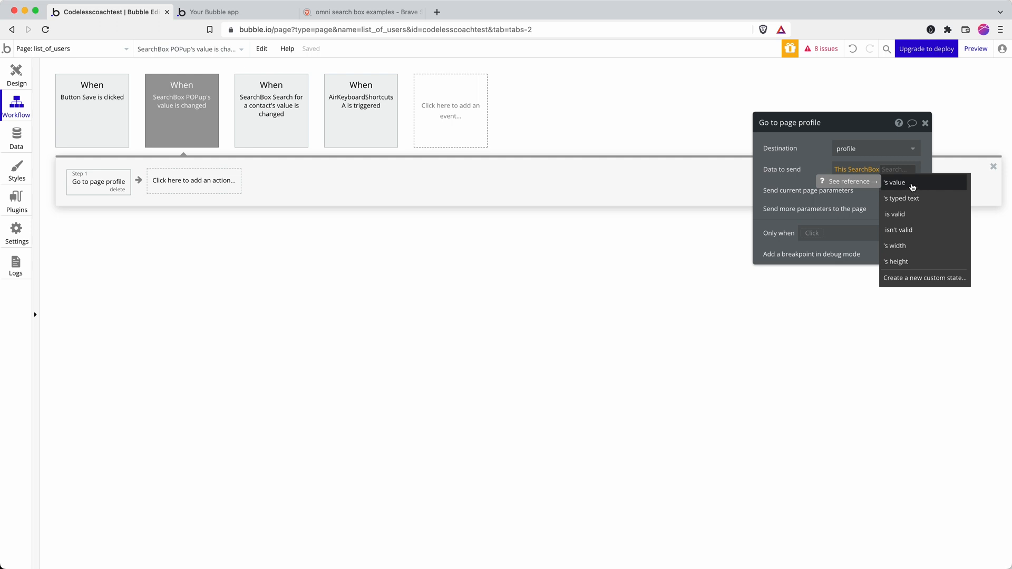
mouse_move(912, 199)
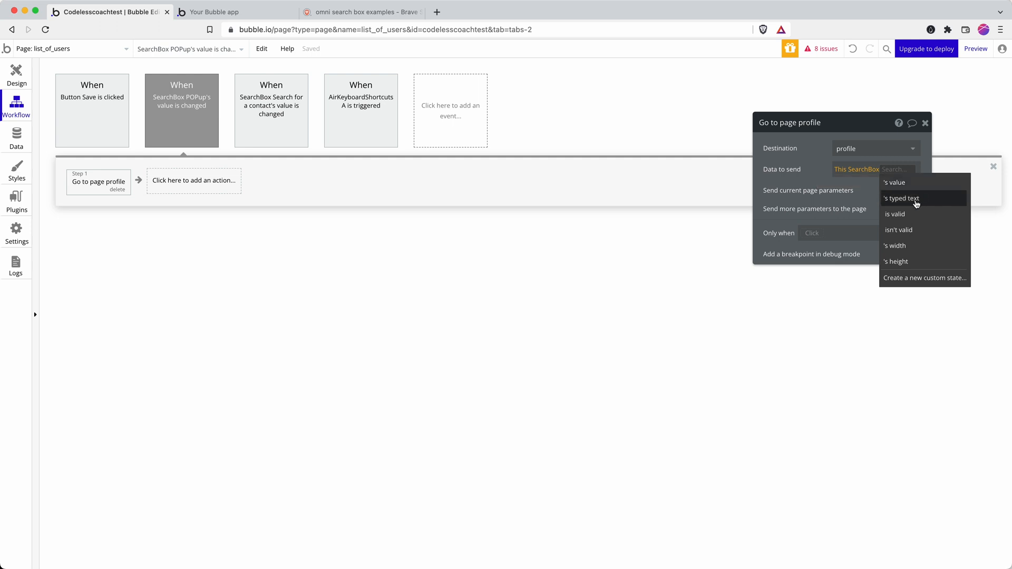
left_click(895, 182)
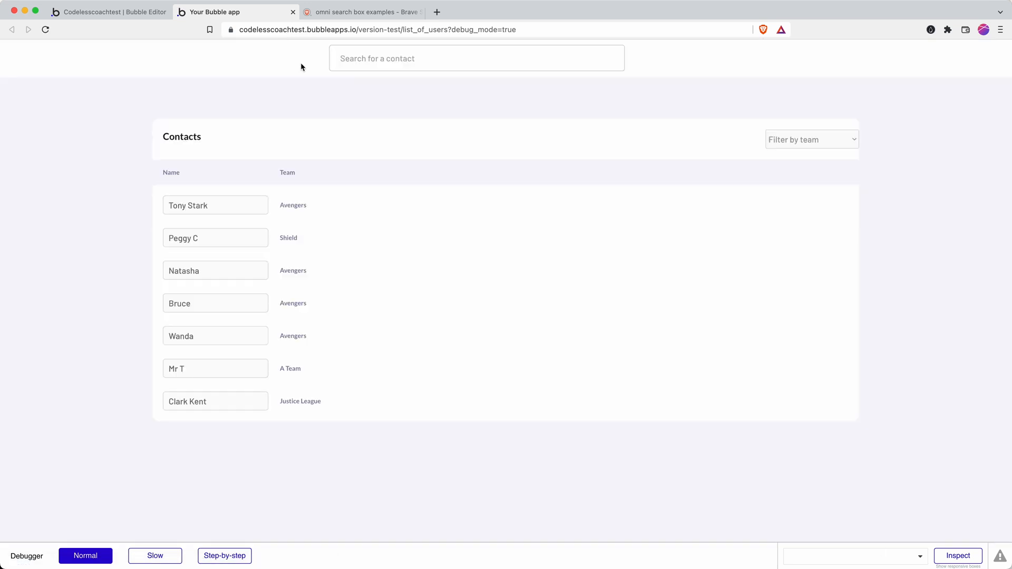
key("cmd+k")
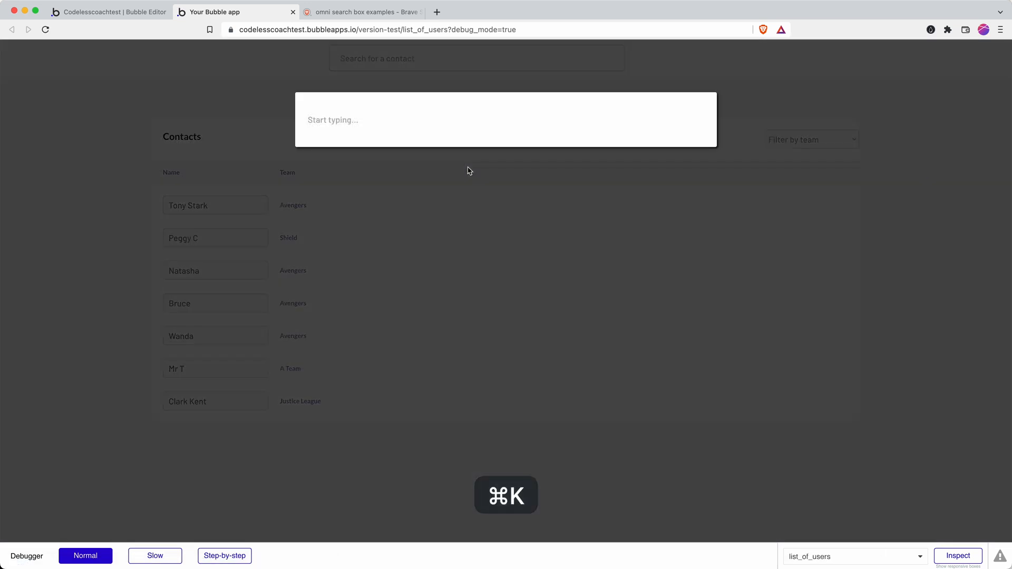
type("tony")
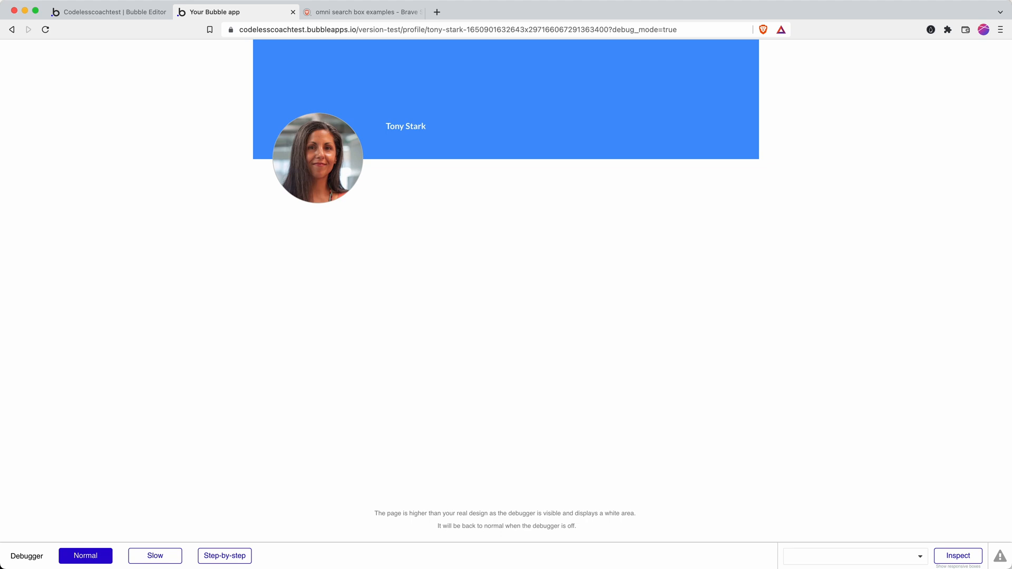
left_click(852, 556)
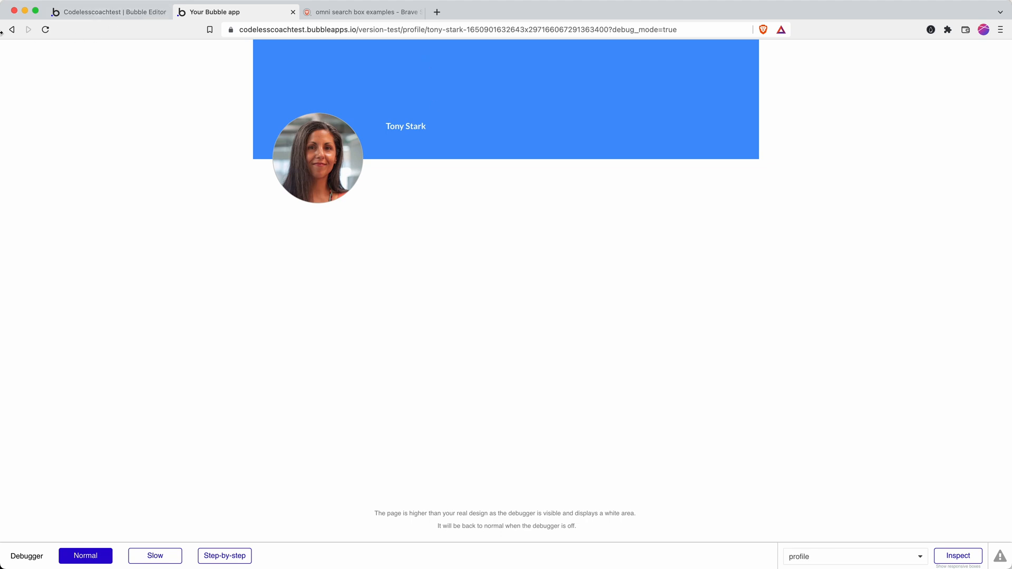